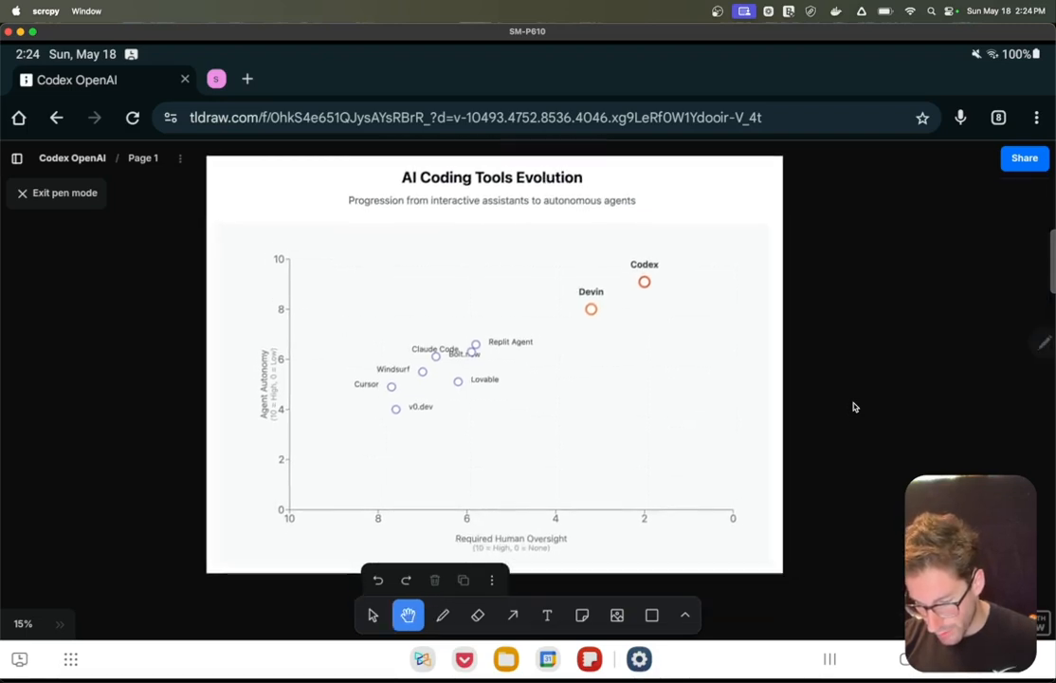
Sketch orange freehand arrows along the vertical and horizontal chart axes and mark under tool labels.
click(441, 614)
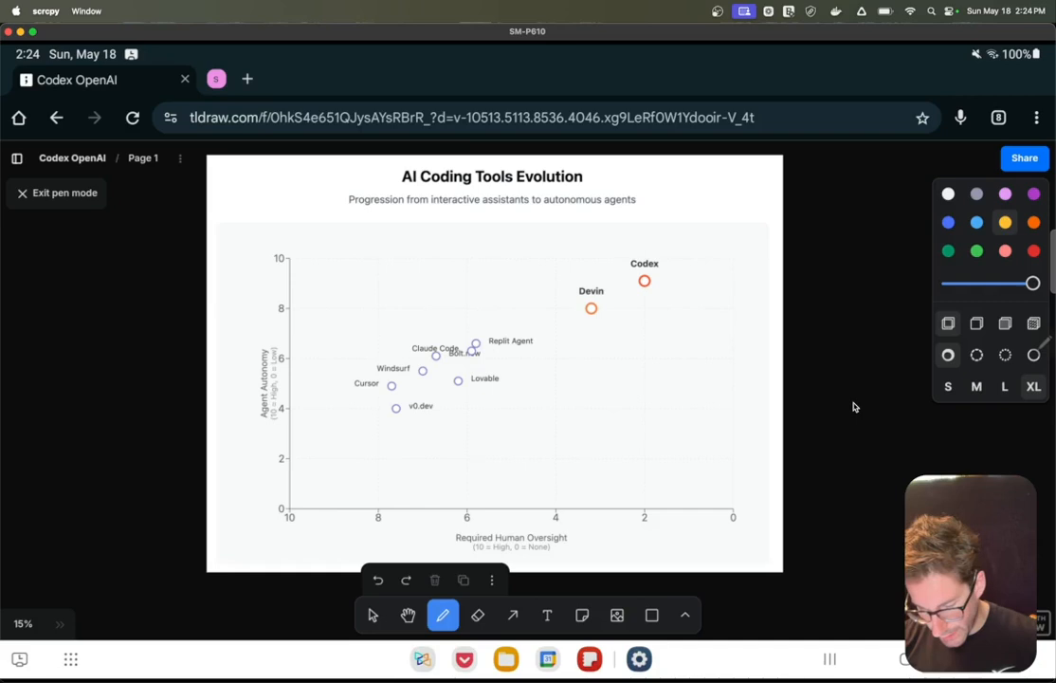
drag(239, 426, 243, 360)
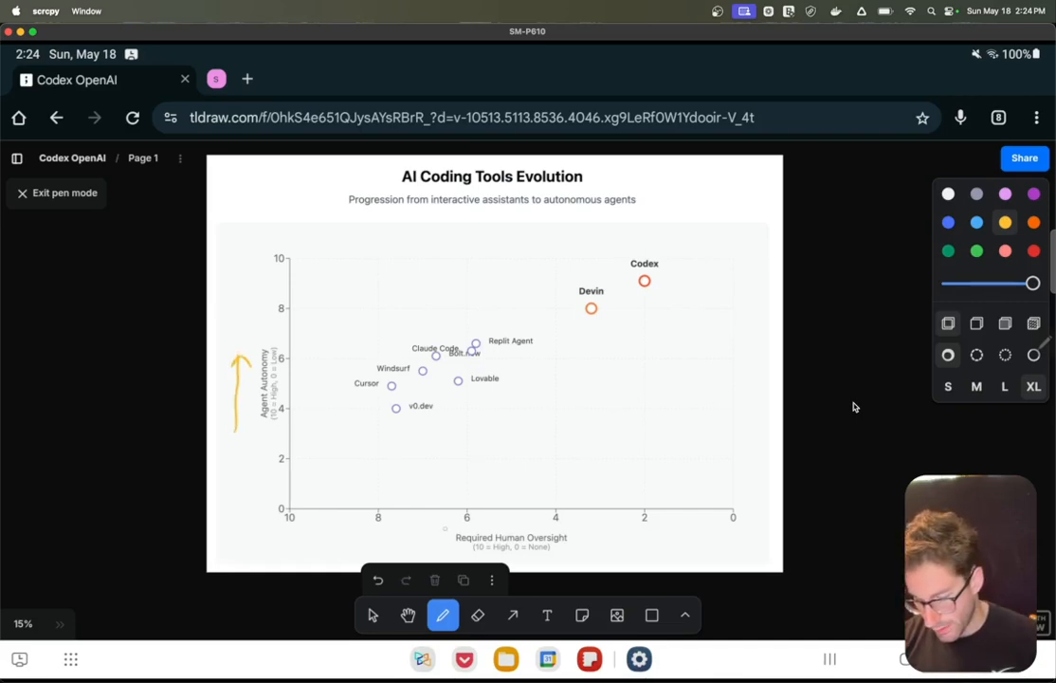
drag(446, 530, 578, 519)
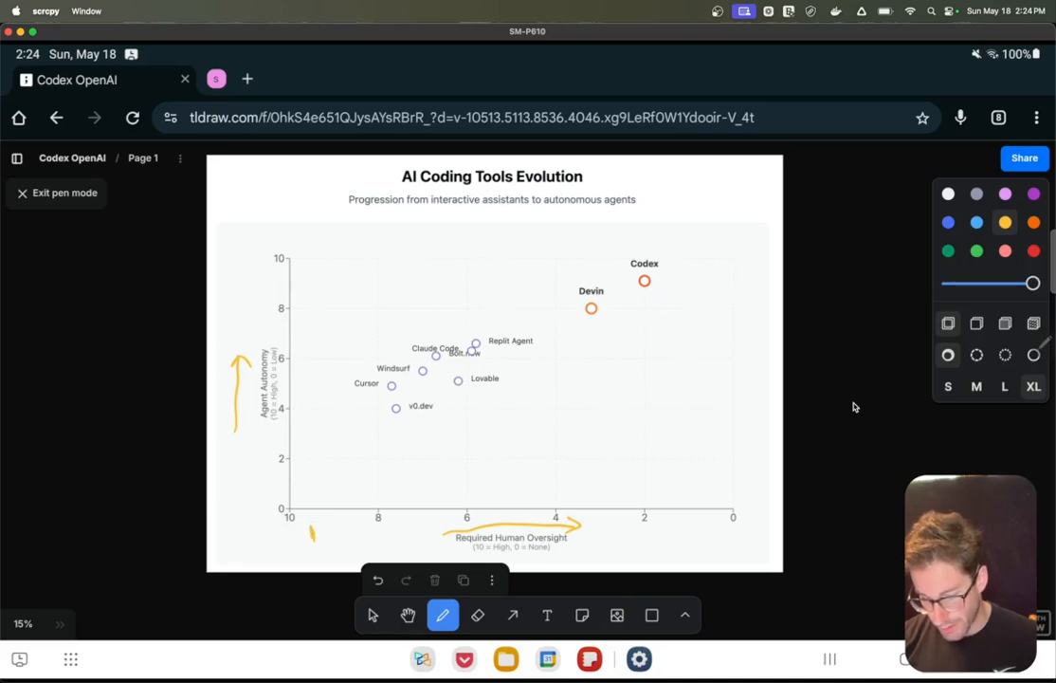
drag(720, 521, 721, 540)
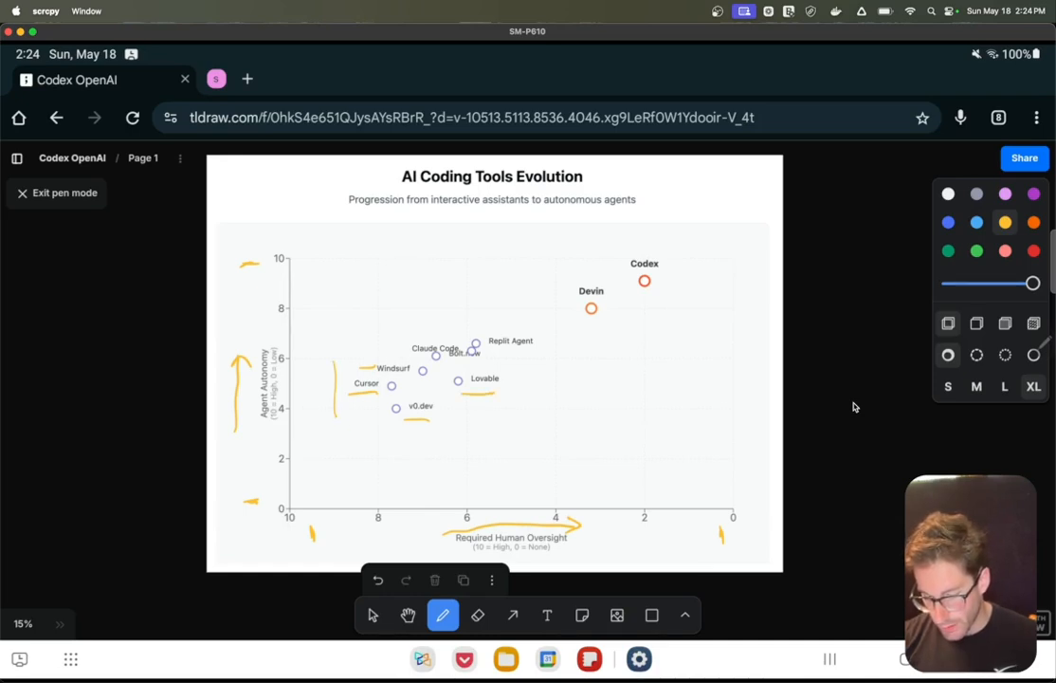
Loop around the Cursor/Windsurf/Claude Code cluster and handwrite 'oversight' with a second word above it.
drag(332, 341, 531, 427)
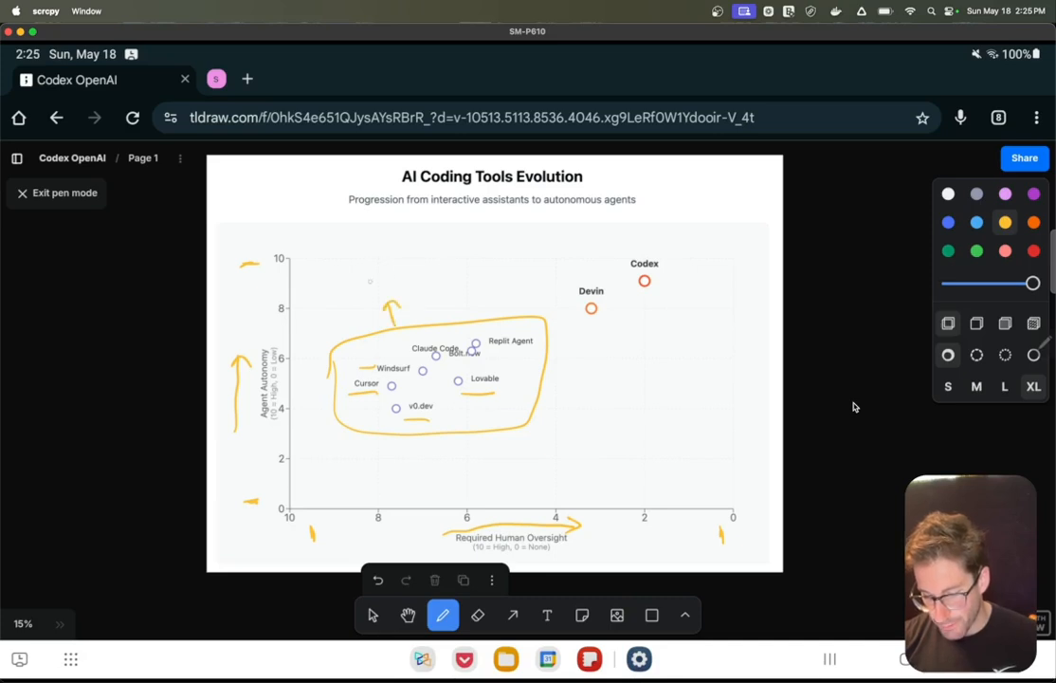
drag(356, 284, 394, 275)
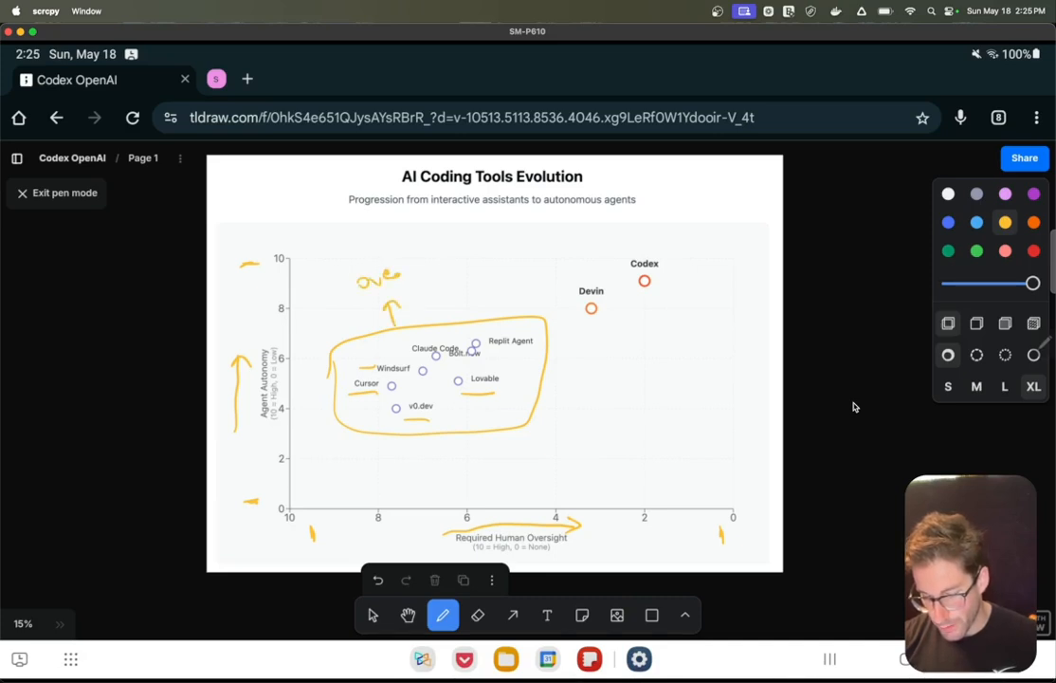
drag(358, 285, 436, 275)
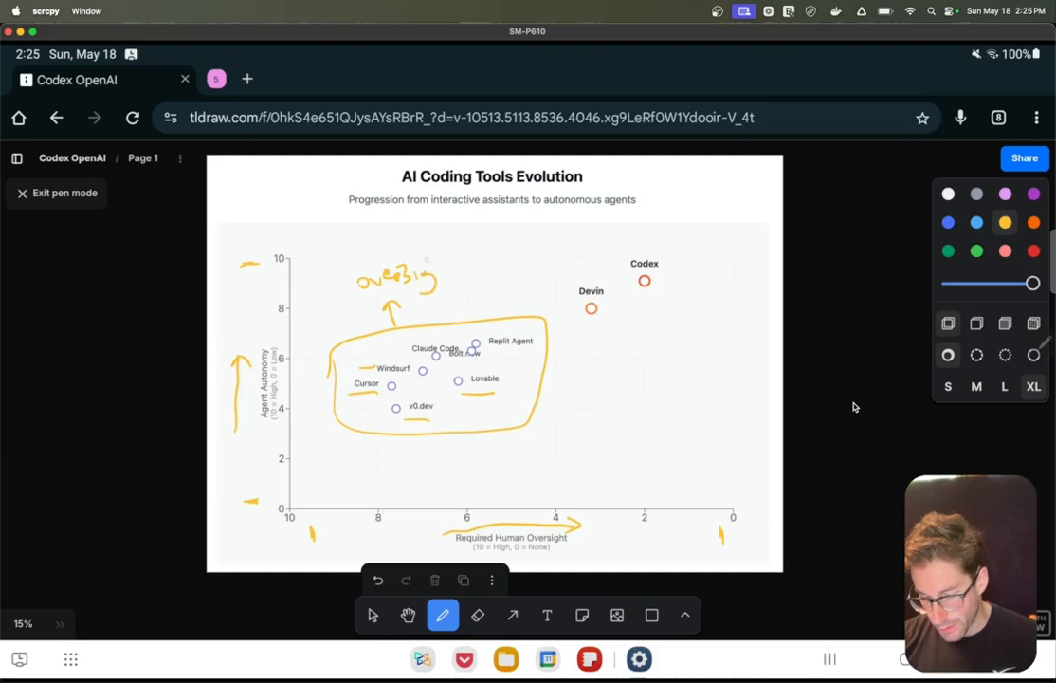
drag(420, 275, 439, 275)
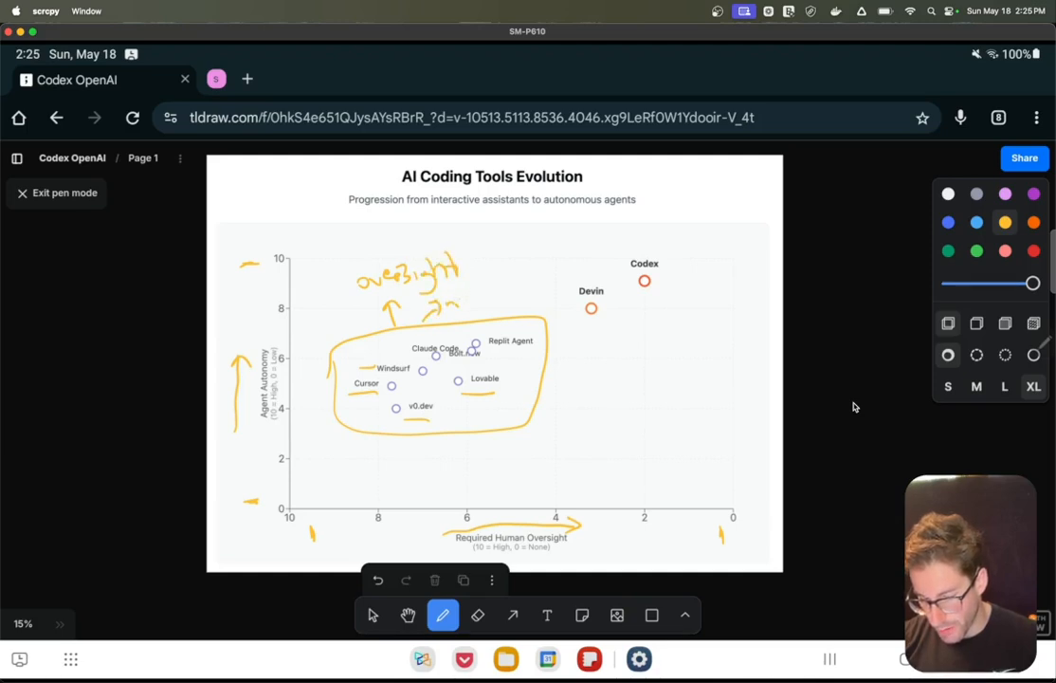
drag(445, 293, 497, 289)
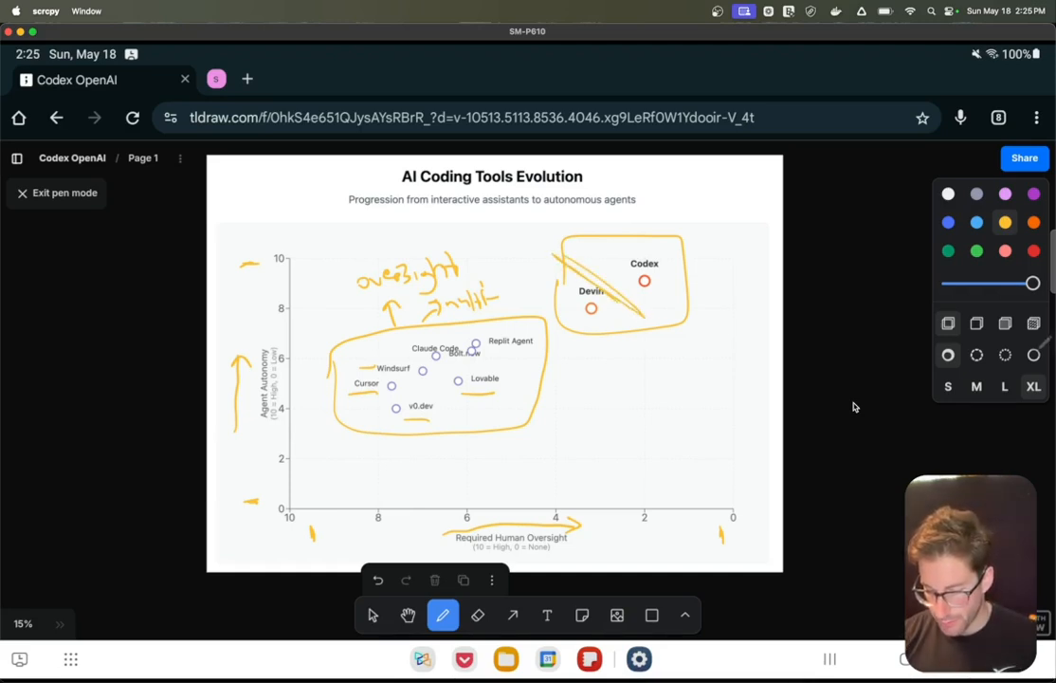
Slash through the Devin/Codex box and handwrite 'single' below it and 'multiple' beside Codex.
drag(568, 256, 663, 341)
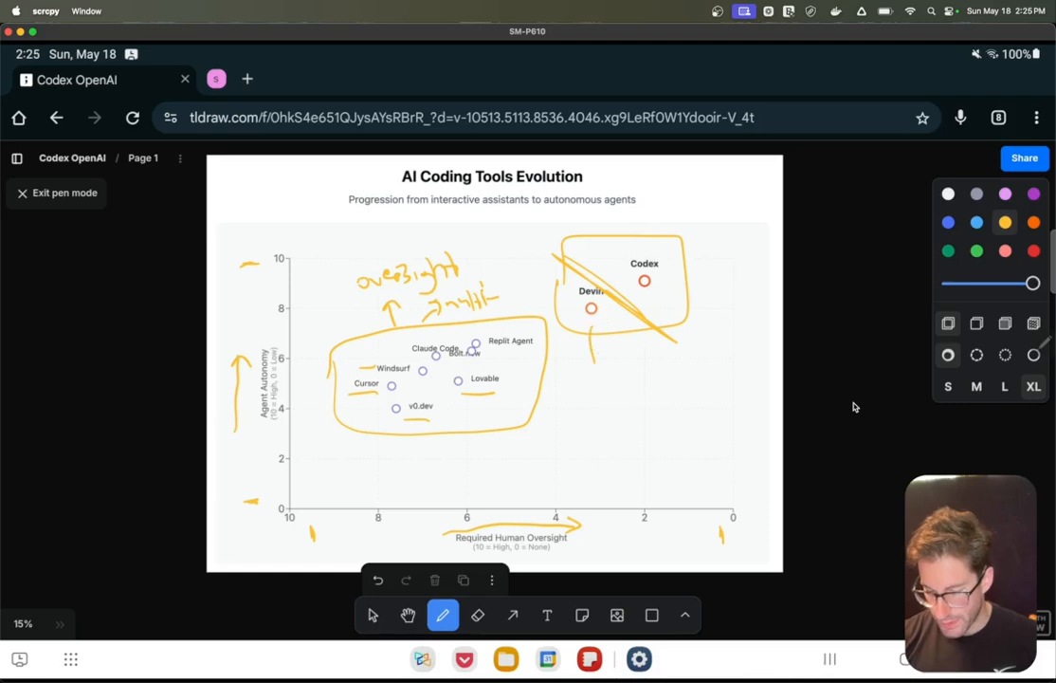
drag(588, 357, 578, 389)
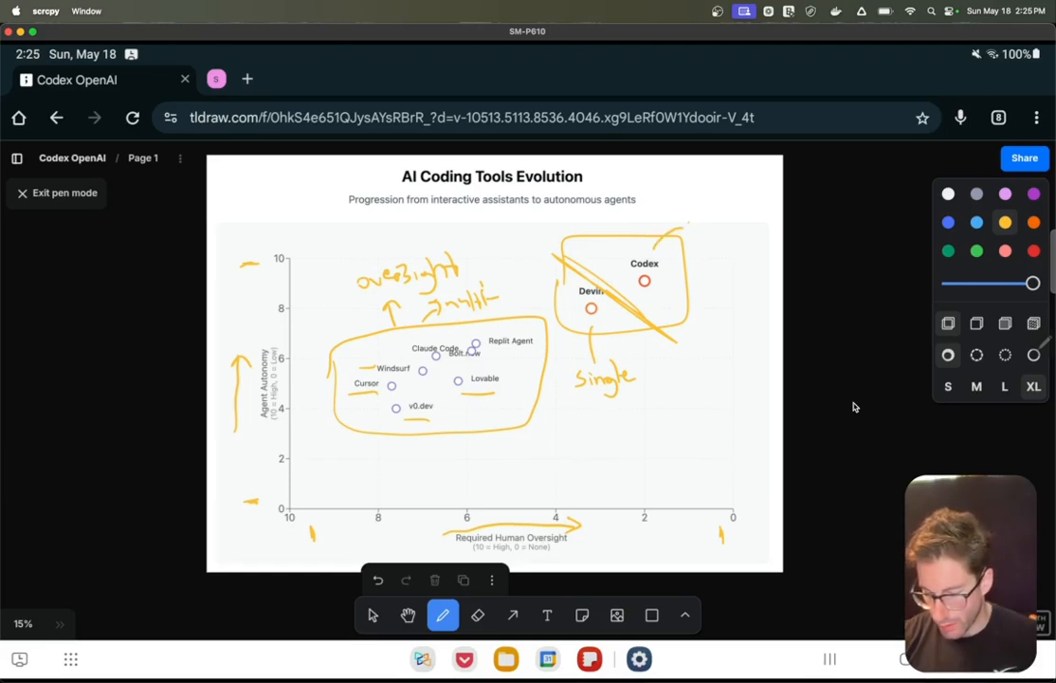
drag(686, 232, 721, 228)
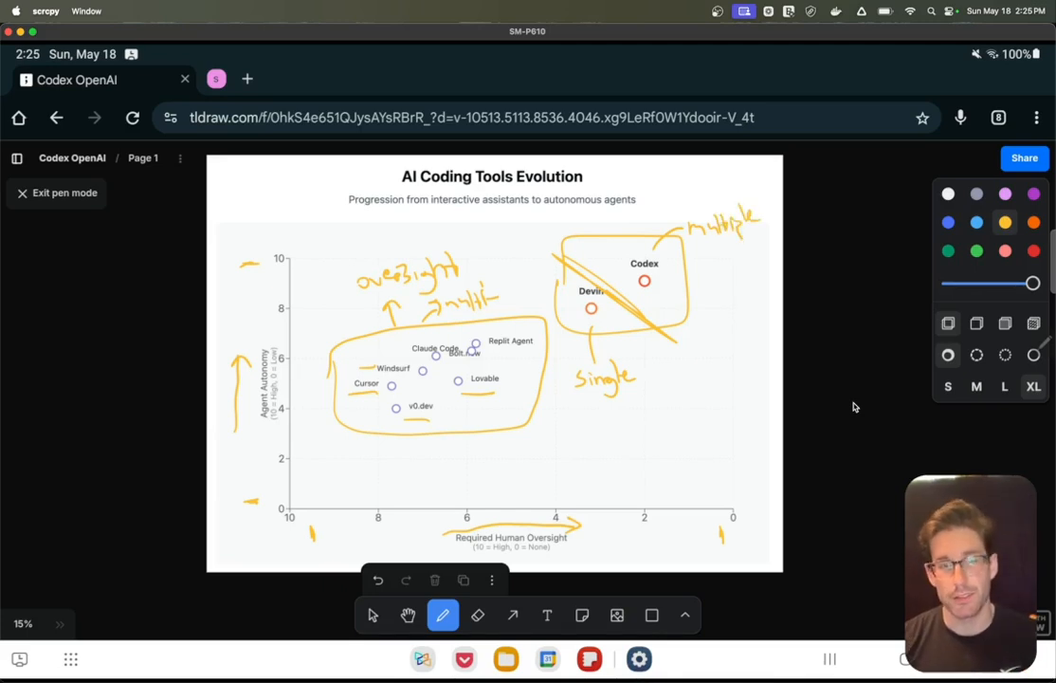
click(407, 615)
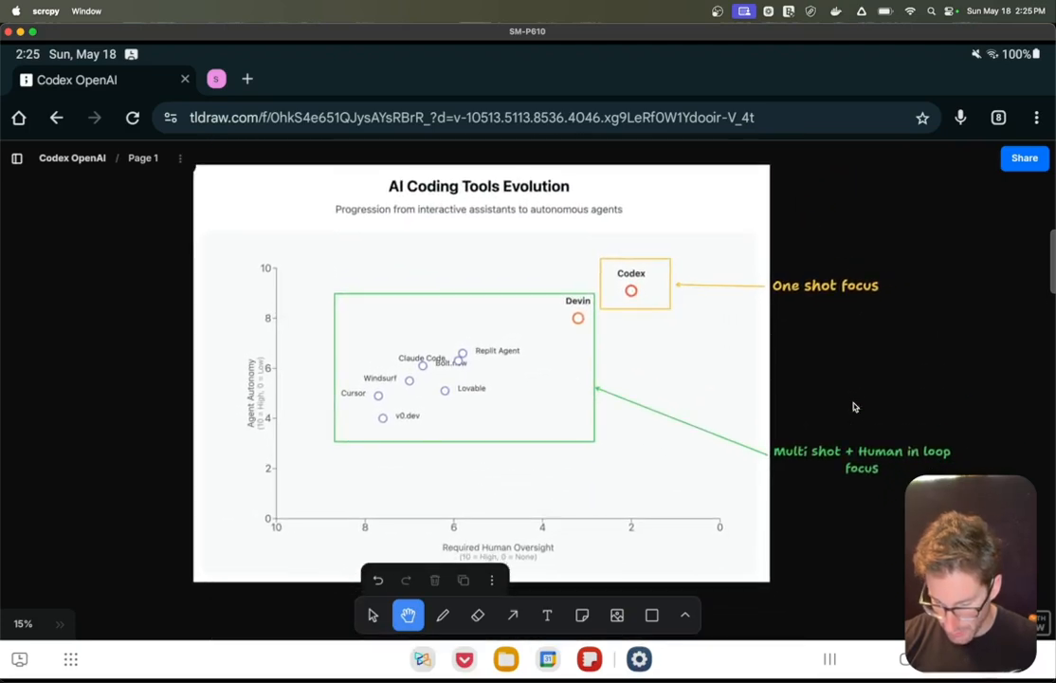
Draw orange freehand strokes from the Devin point toward the Codex box.
click(444, 614)
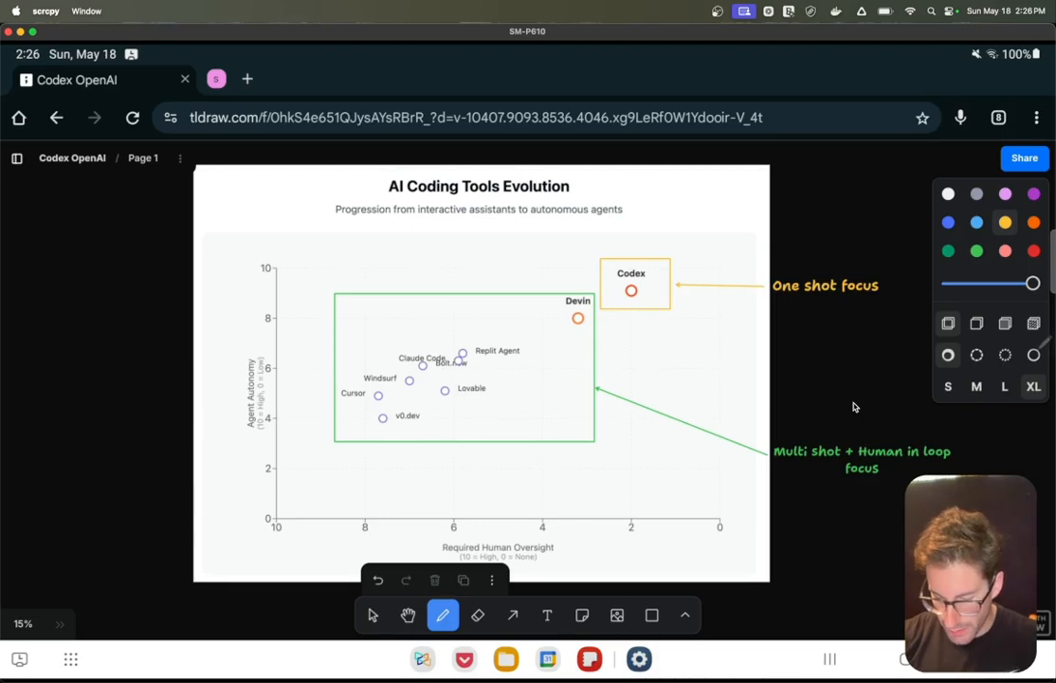
drag(474, 281, 617, 326)
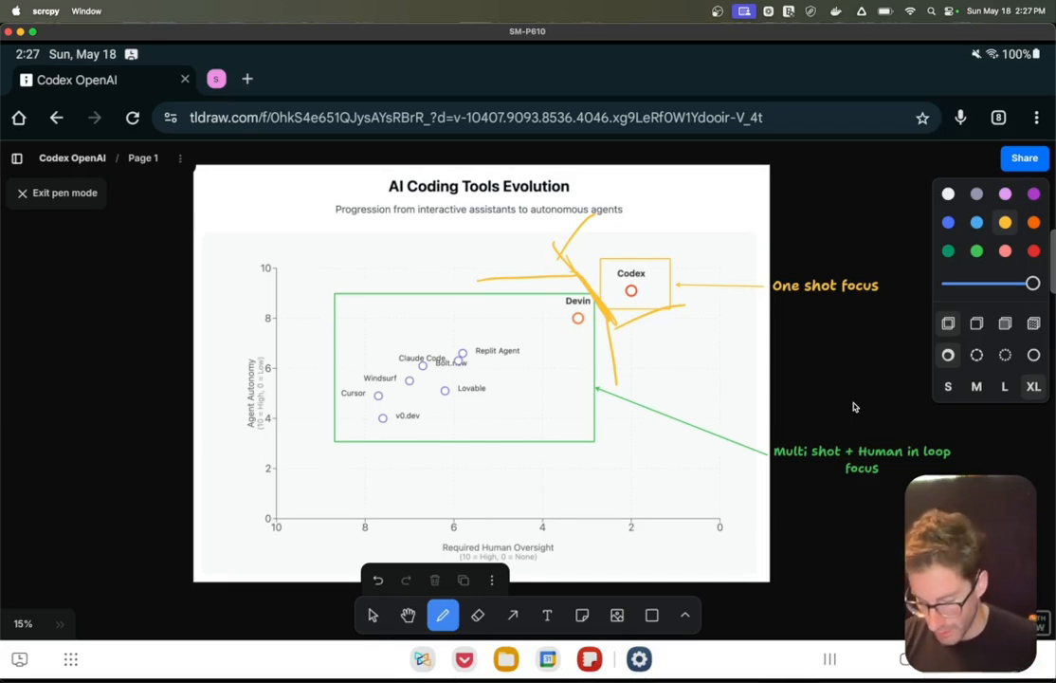
click(410, 614)
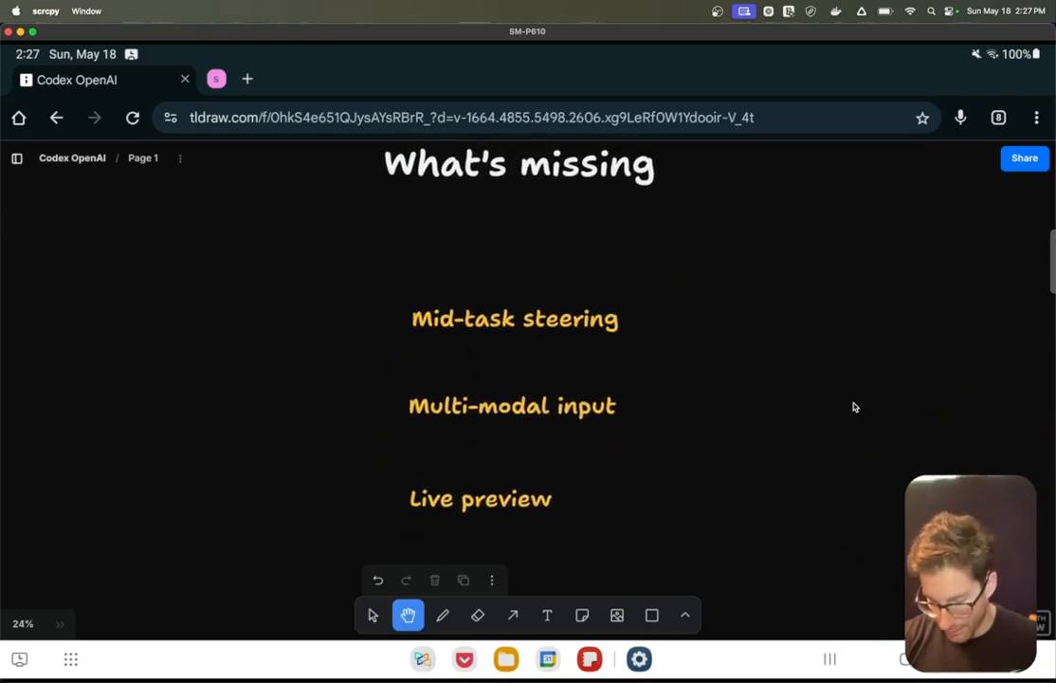
Draw a blue arrow pointing at Mid-task steering and a curved arrow down to Live preview.
click(448, 615)
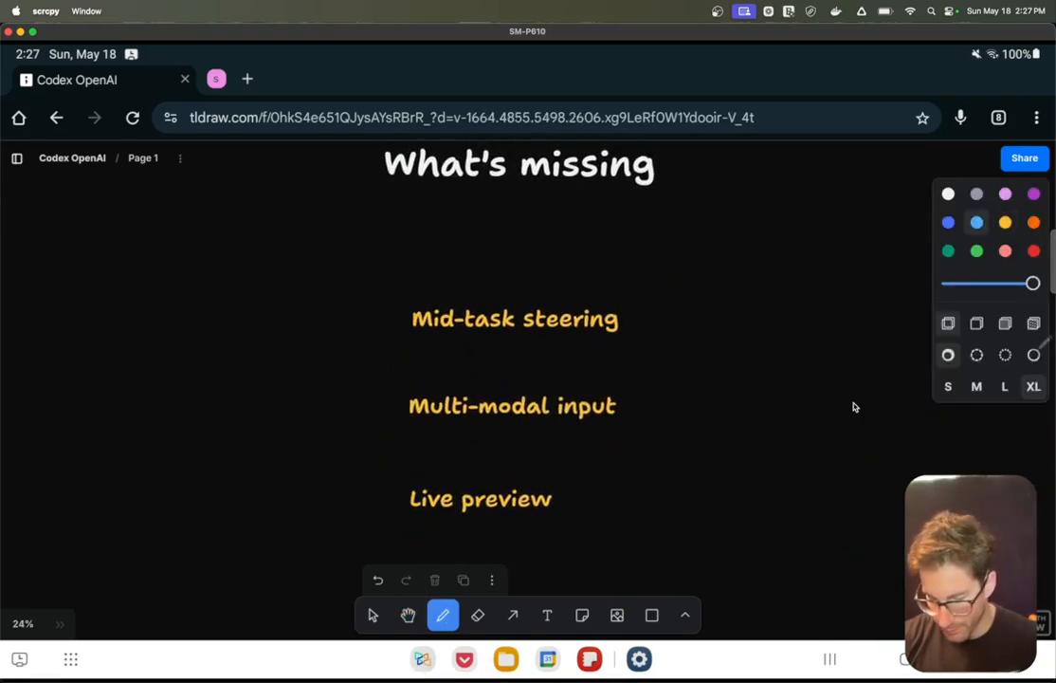
drag(294, 323, 398, 326)
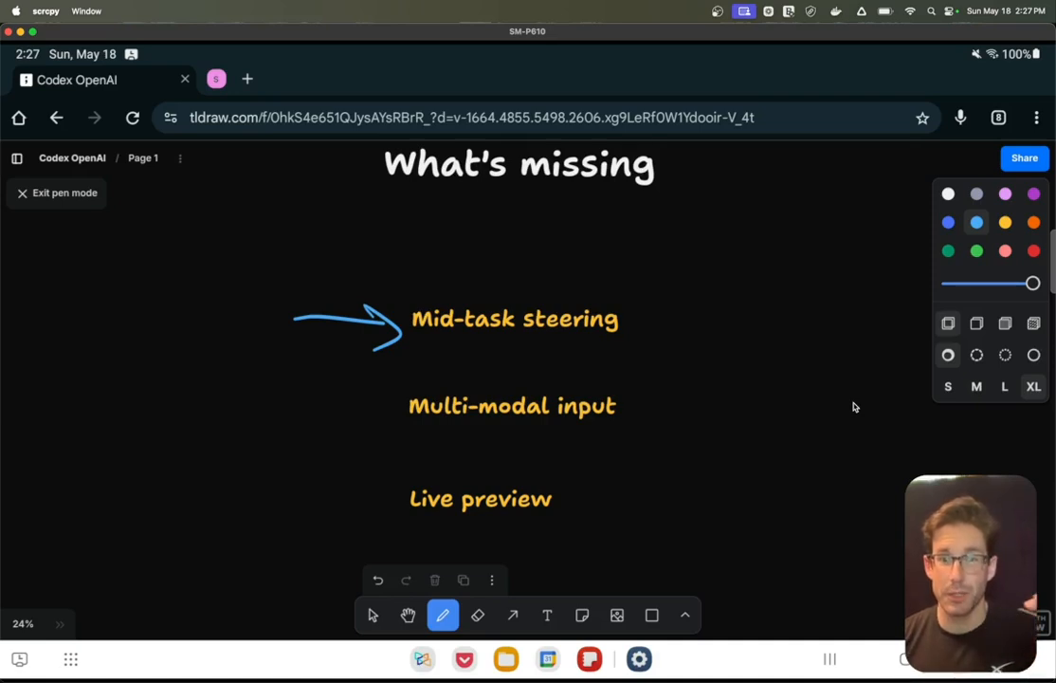
drag(322, 501, 396, 500)
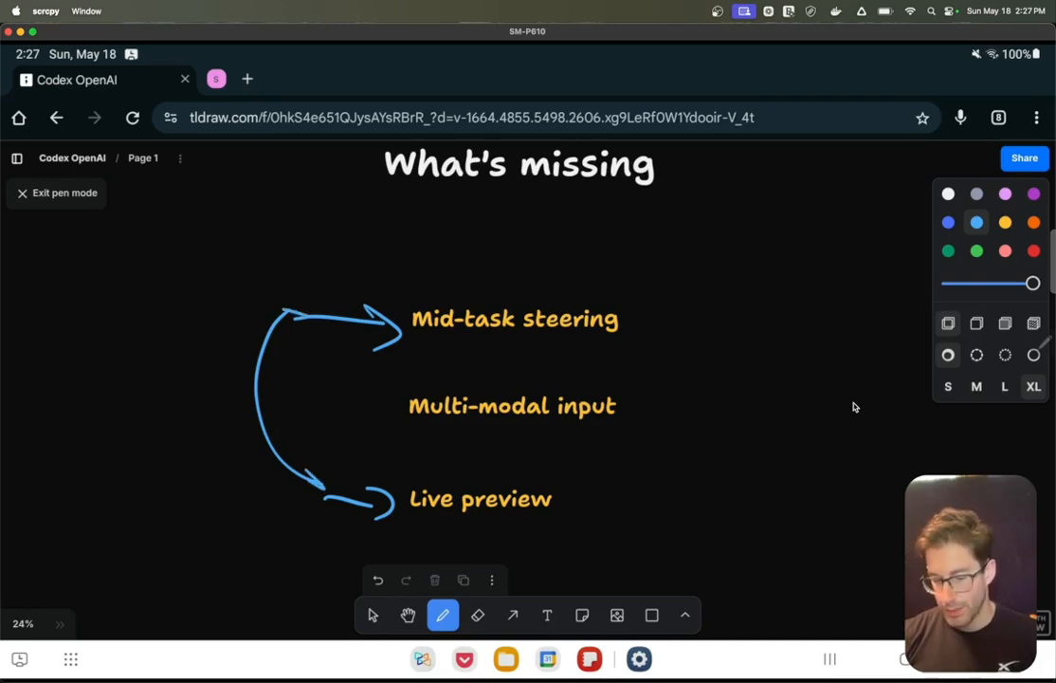
Extend blue arrows with arrowheads to the right of Mid-task steering and Live preview.
drag(645, 313, 666, 307)
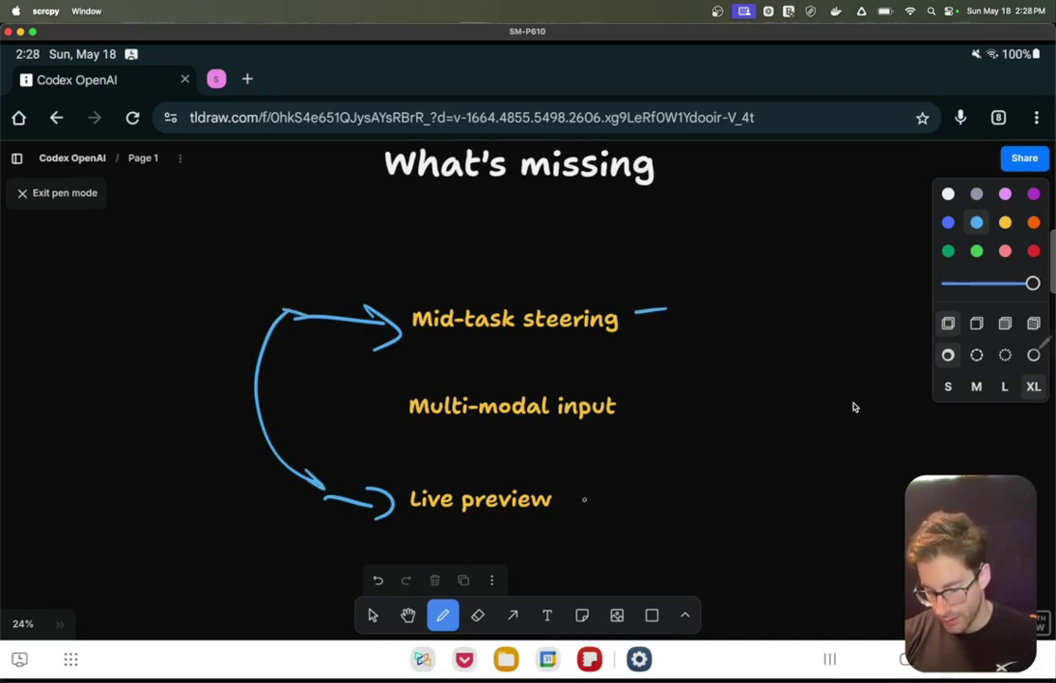
drag(569, 501, 624, 501)
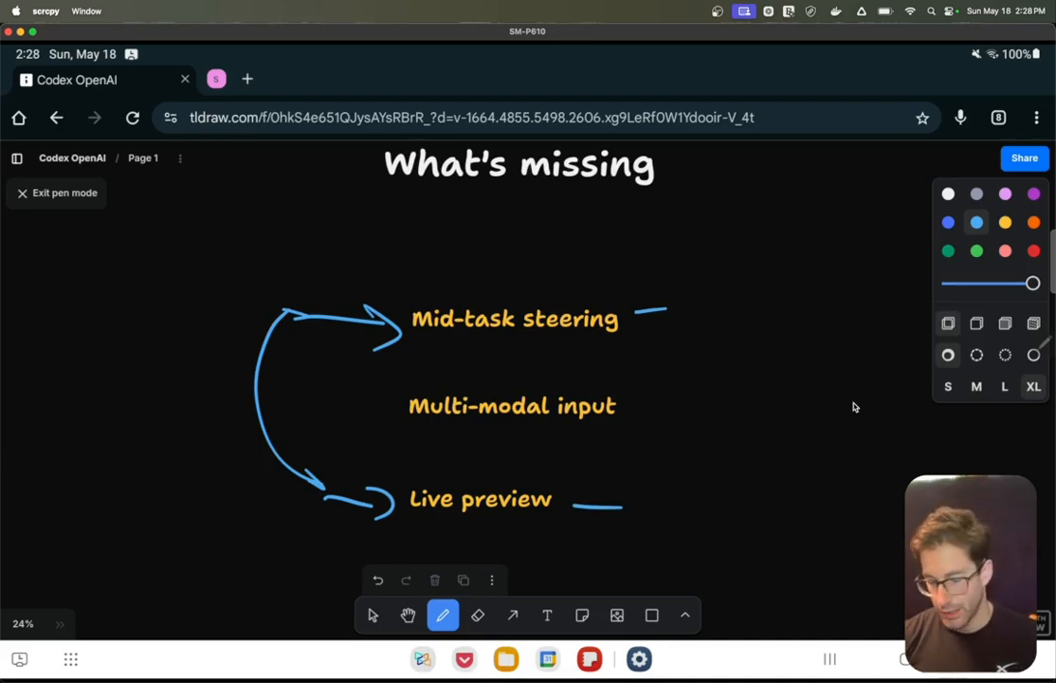
drag(635, 308, 673, 307)
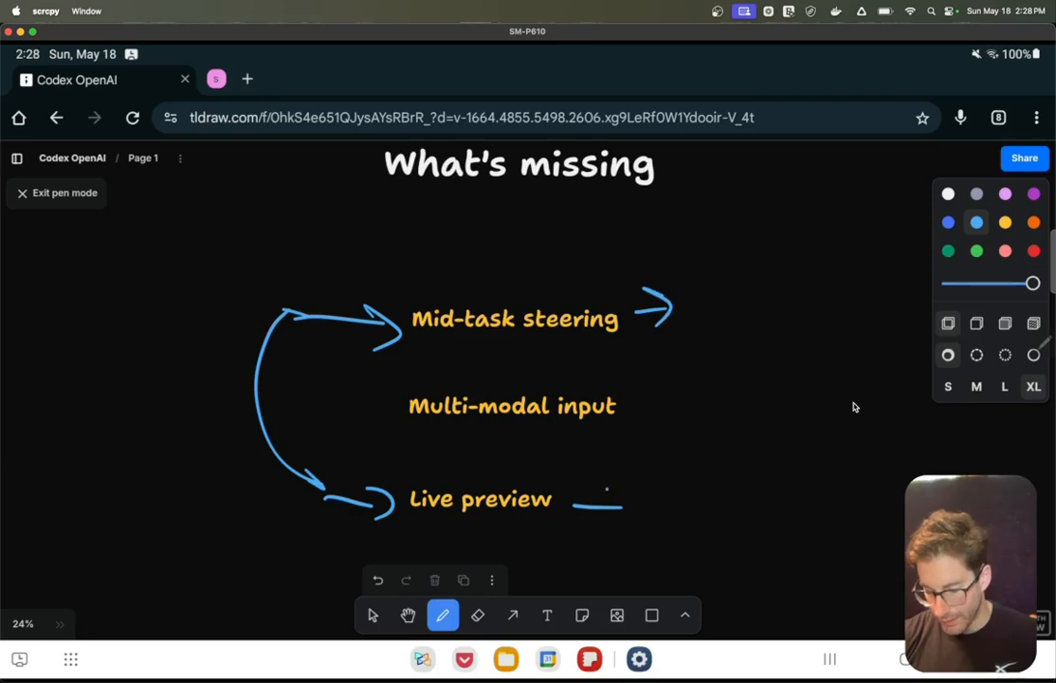
drag(572, 497, 625, 503)
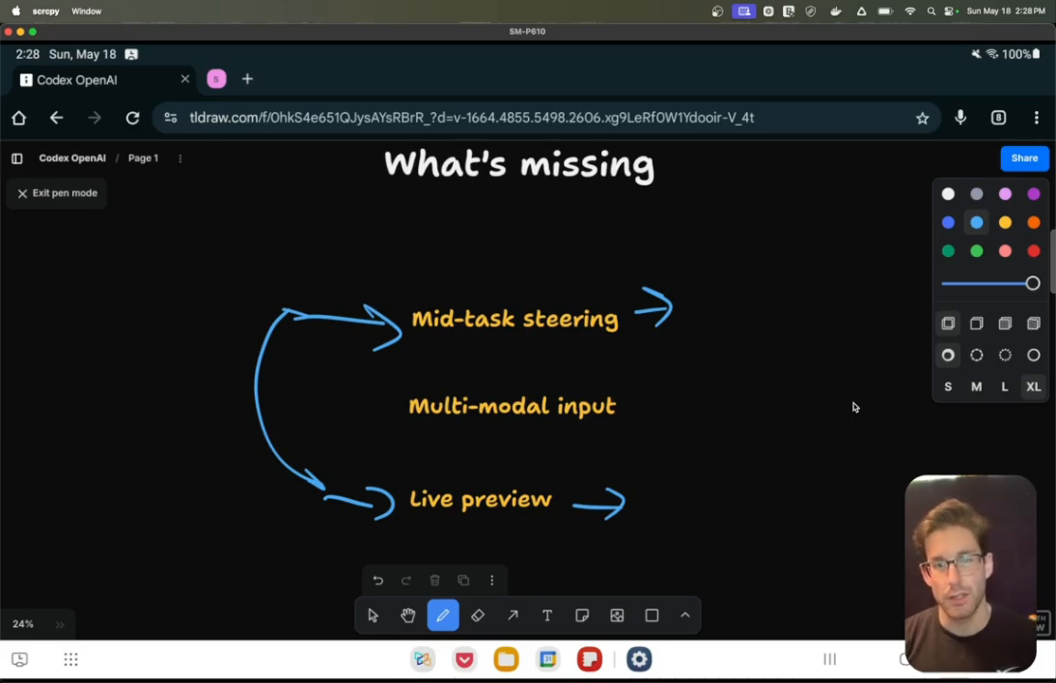
Add a blue mark pointing into Multi-modal input before moving toward the Enterprise Focus diagram.
drag(326, 399, 341, 417)
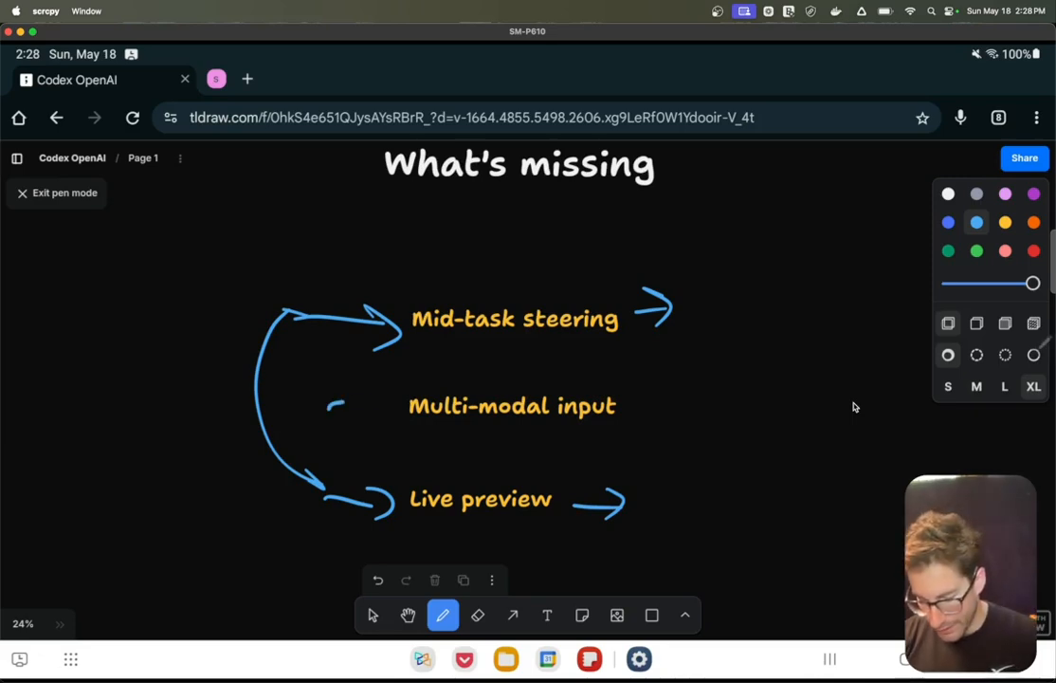
drag(326, 408, 389, 398)
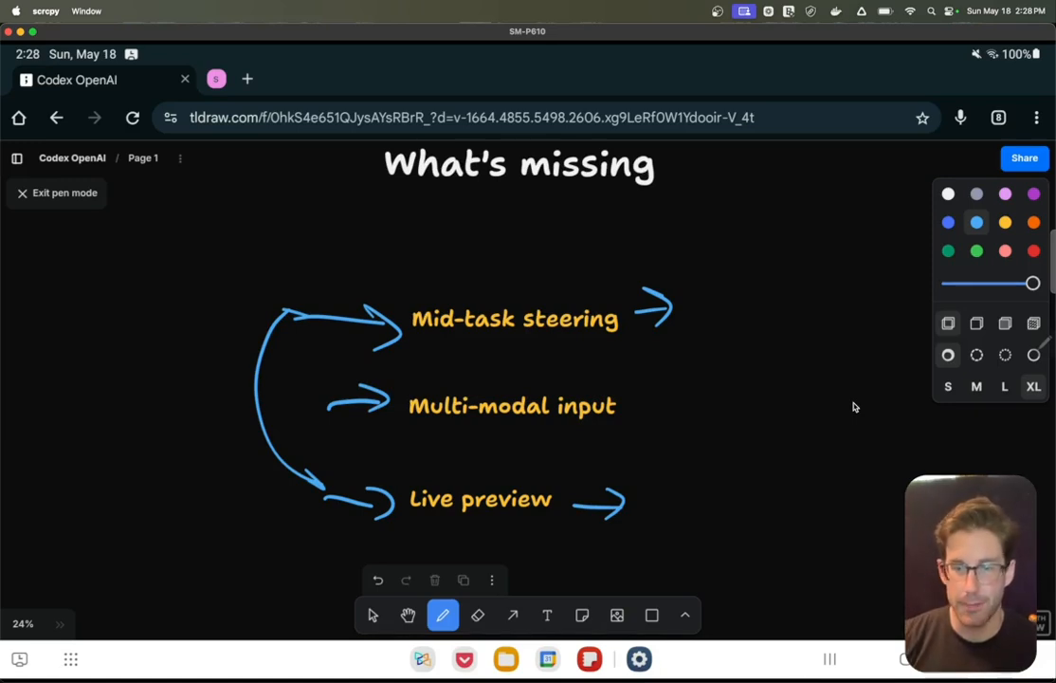
click(408, 614)
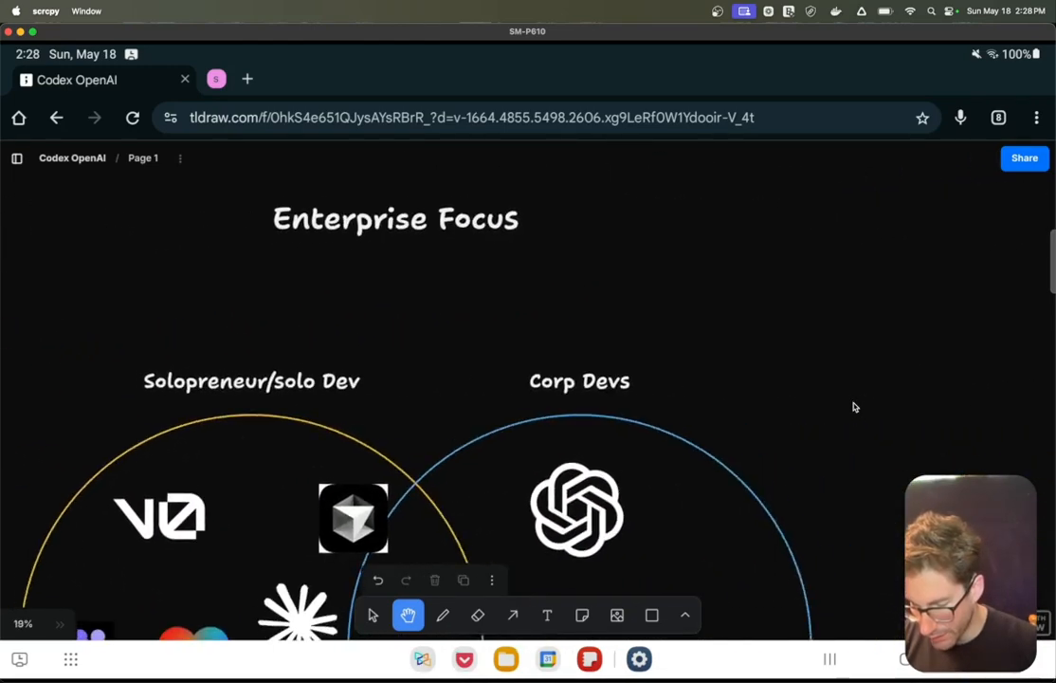
Scroll the Enterprise Focus Venn diagram into view and ready blue freehand marks for the solo-dev side.
scroll(down, 3)
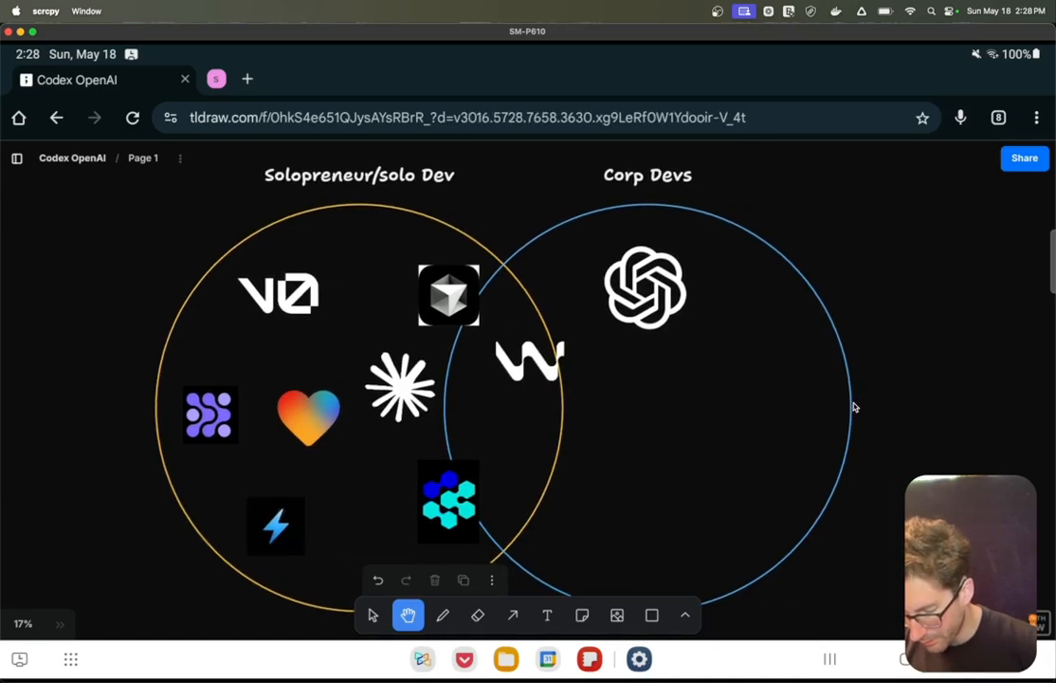
click(449, 615)
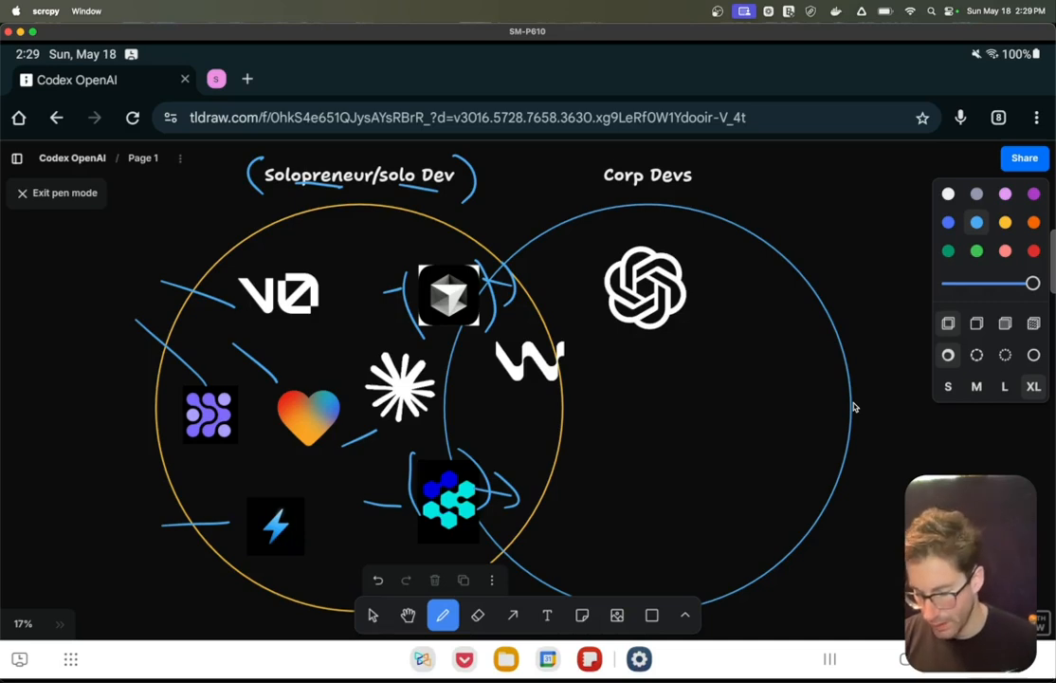
Circle the W and OpenAI logos in the overlap and draw an arrow down from OpenAI.
drag(493, 337, 565, 383)
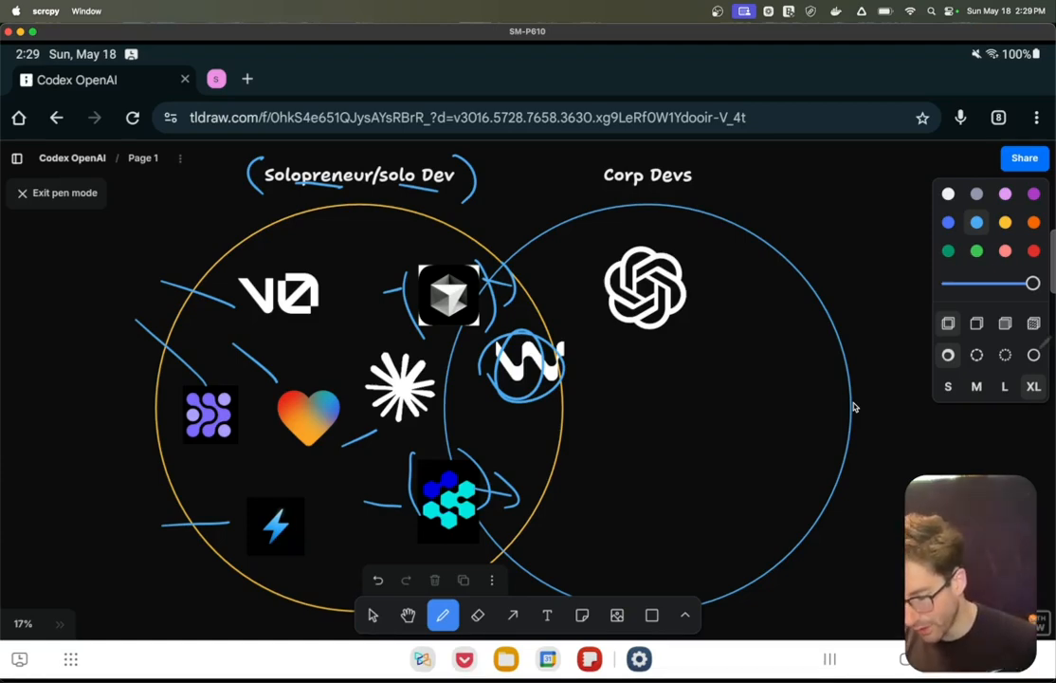
drag(588, 237, 683, 399)
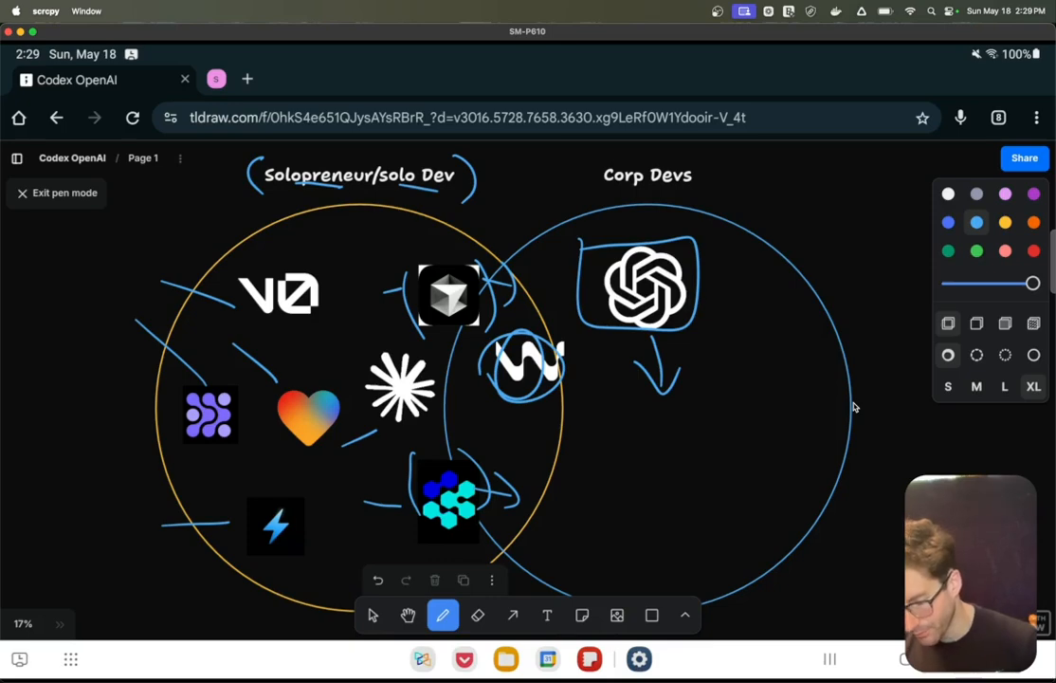
click(407, 614)
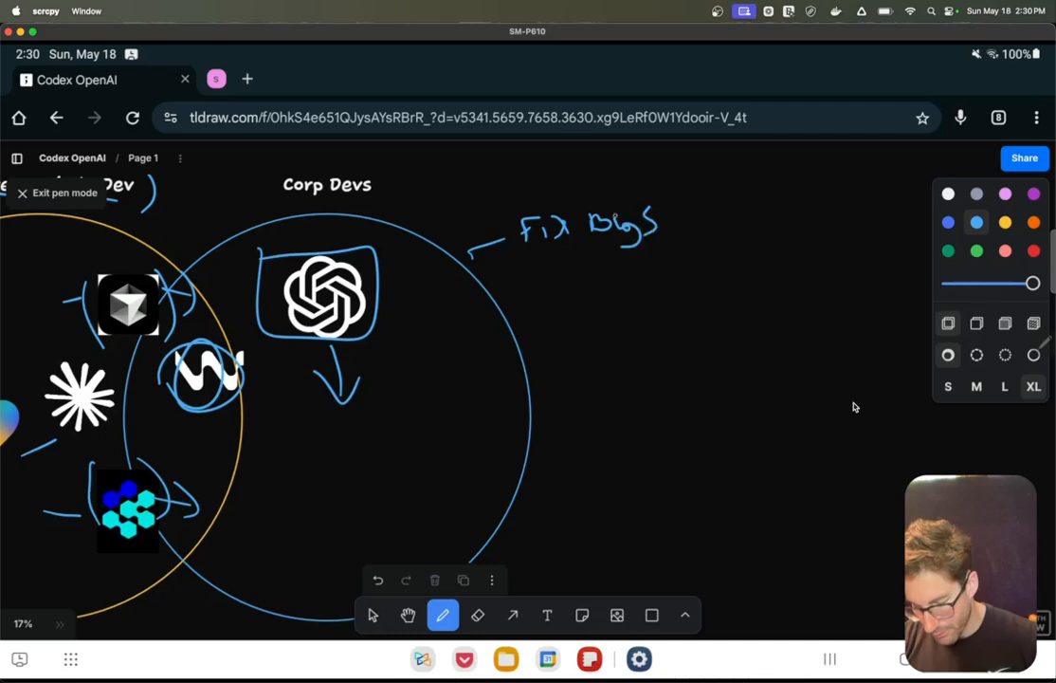
Handwrite 'Refactor', an underlined 'Tech Debt', and 'PM ↔ Eng' below Fix Bugs beside Corp Devs.
drag(515, 302, 550, 288)
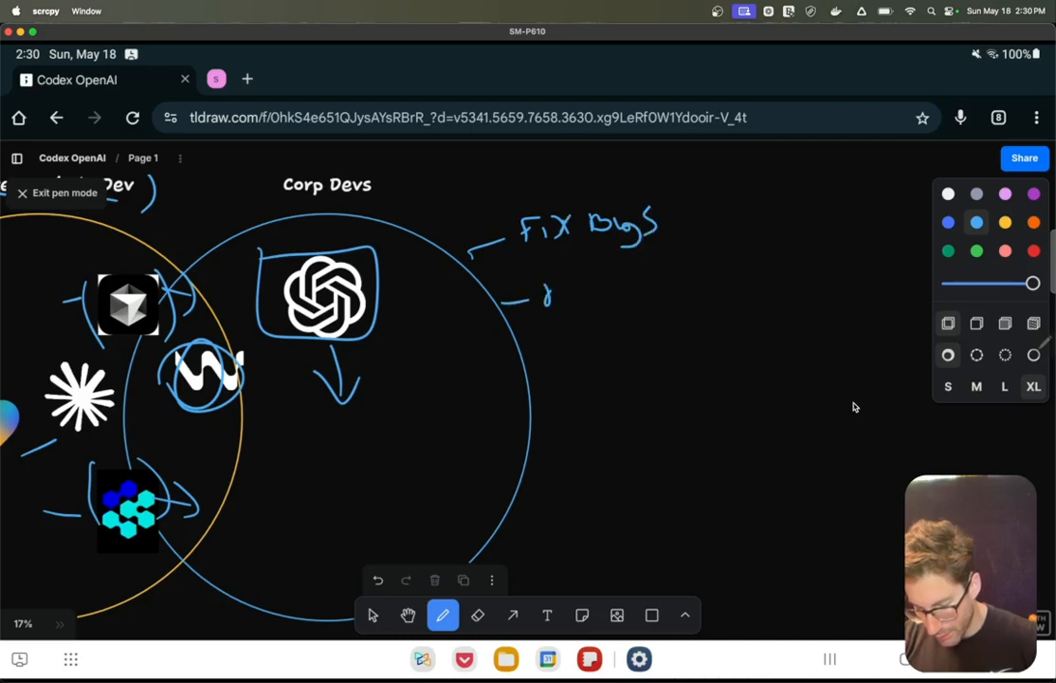
drag(546, 294, 622, 284)
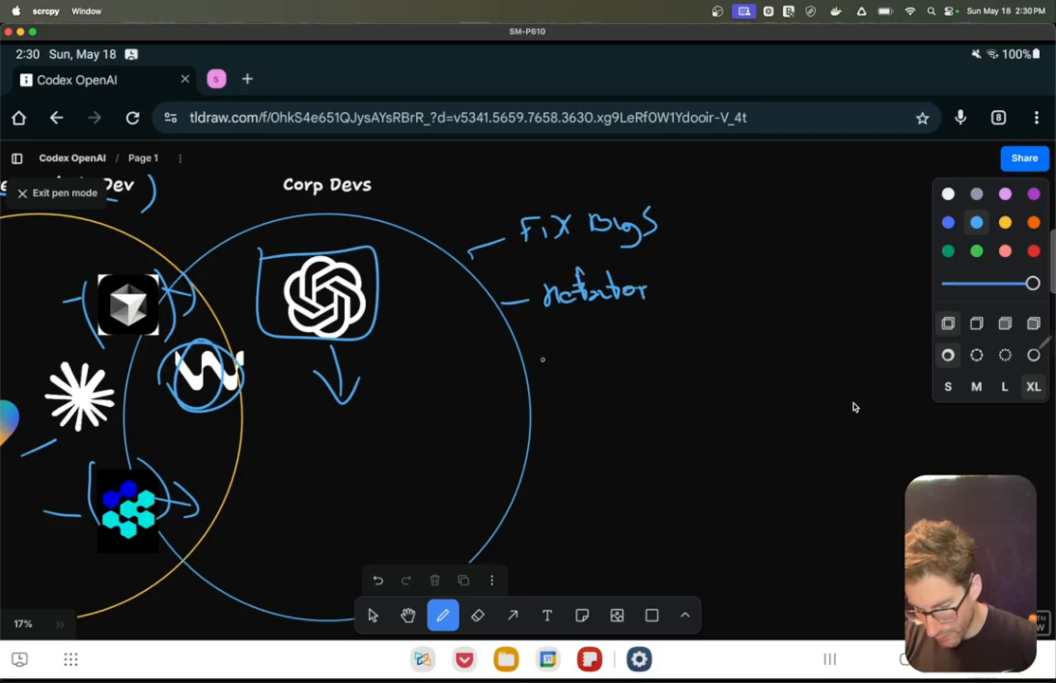
drag(540, 364, 578, 357)
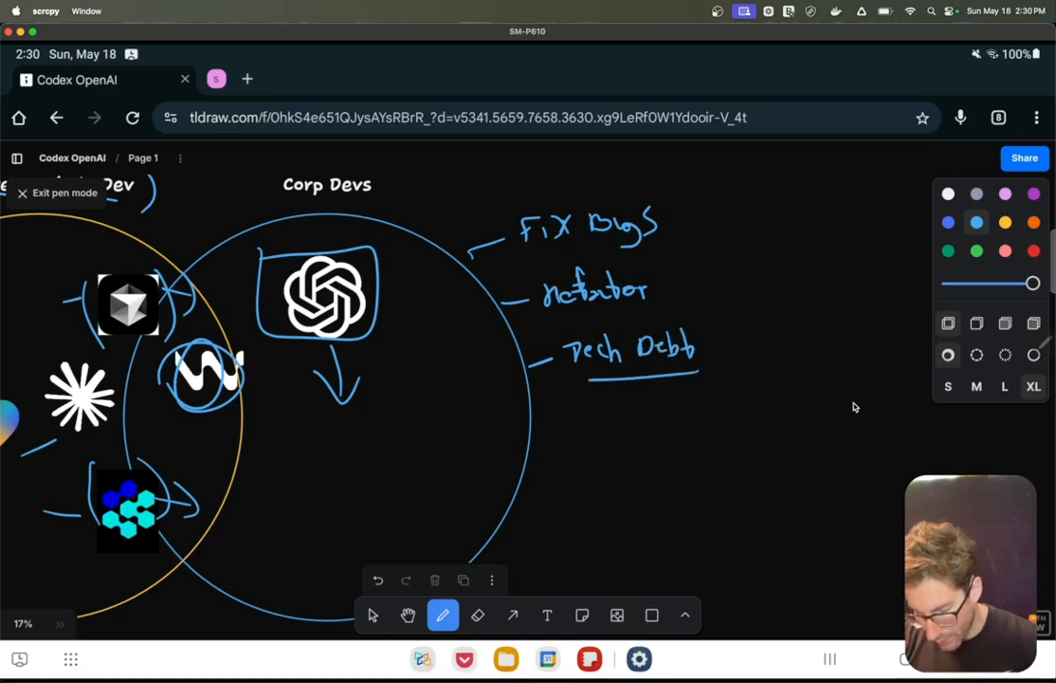
drag(559, 378, 696, 377)
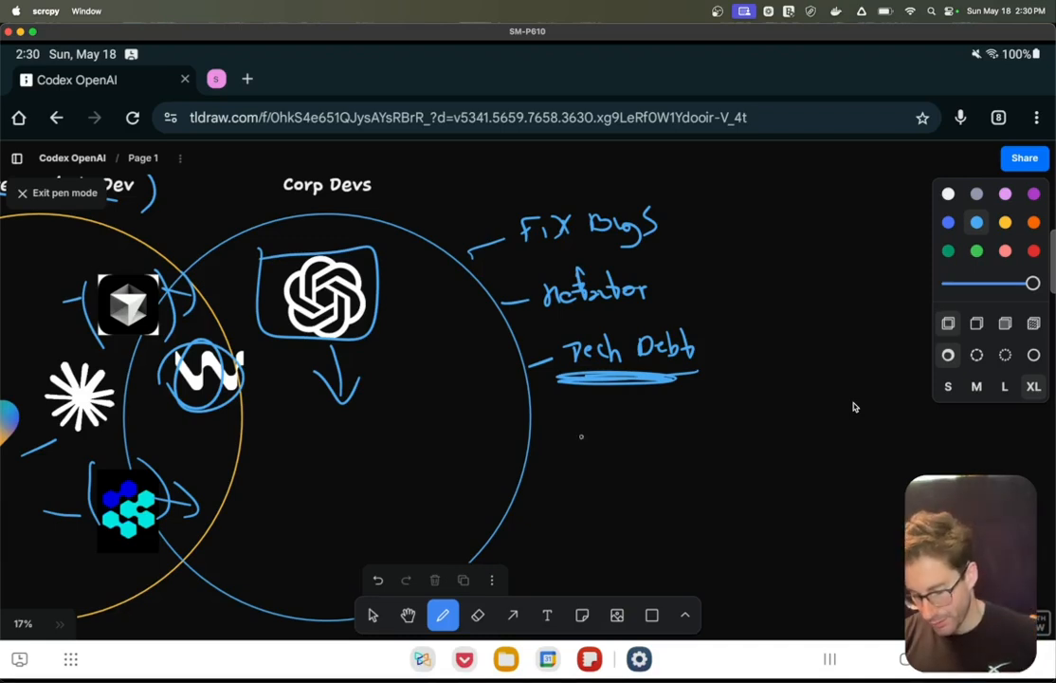
drag(567, 445, 617, 474)
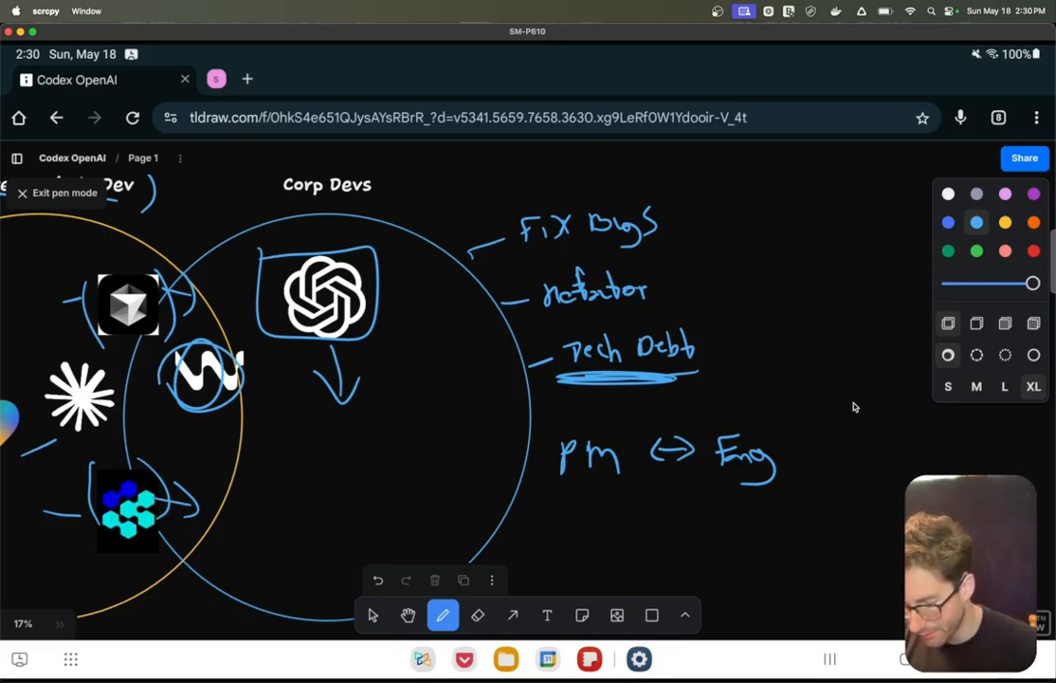
Underline Eng and draw an arrow down from it.
drag(704, 481, 785, 481)
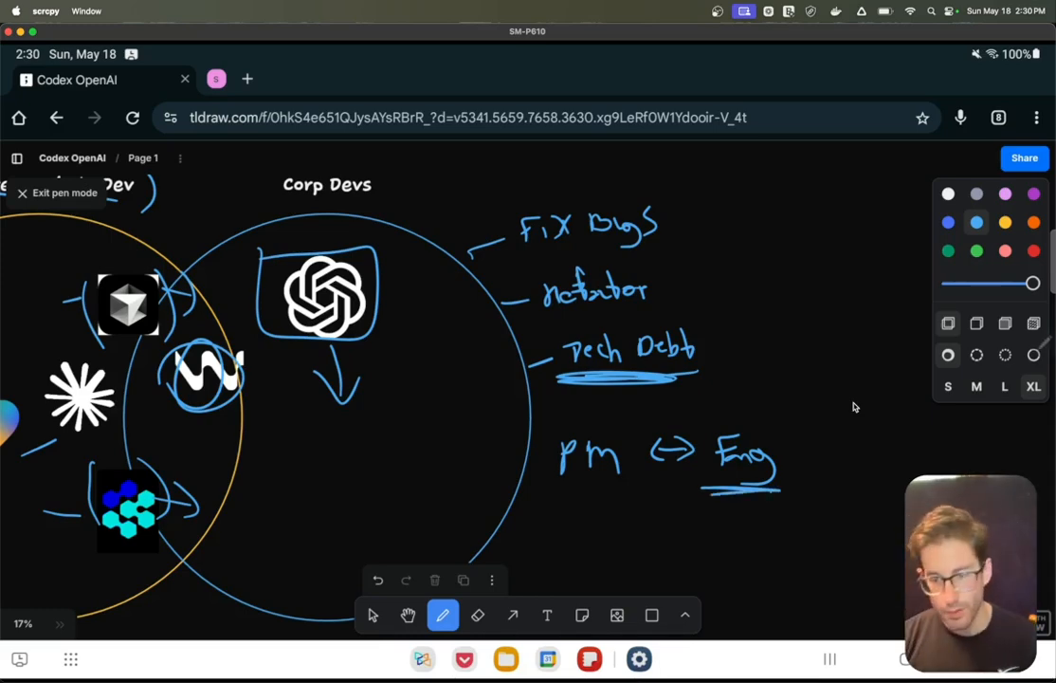
click(408, 615)
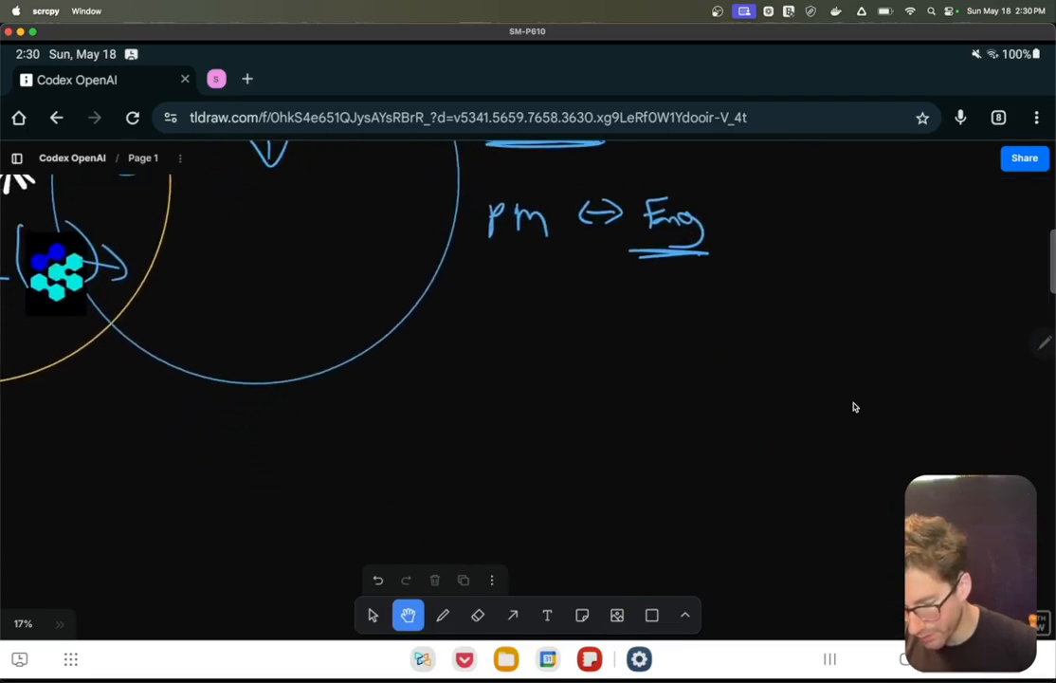
click(444, 614)
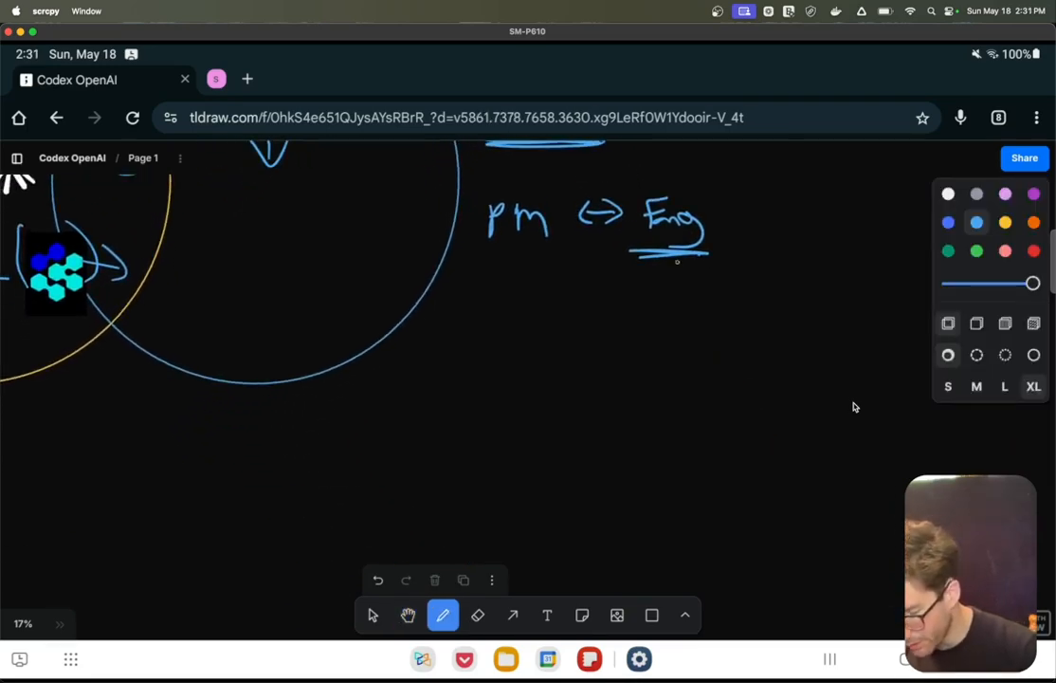
drag(654, 256, 654, 322)
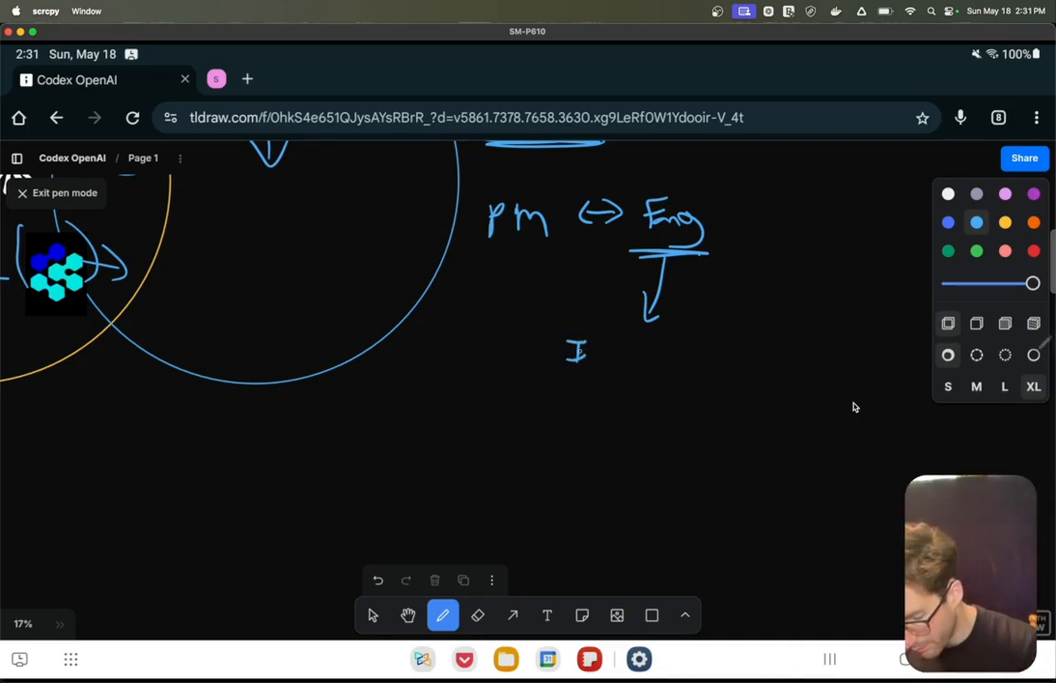
Handwrite 'Invisible' below the arrow and circle PM.
drag(569, 357, 645, 357)
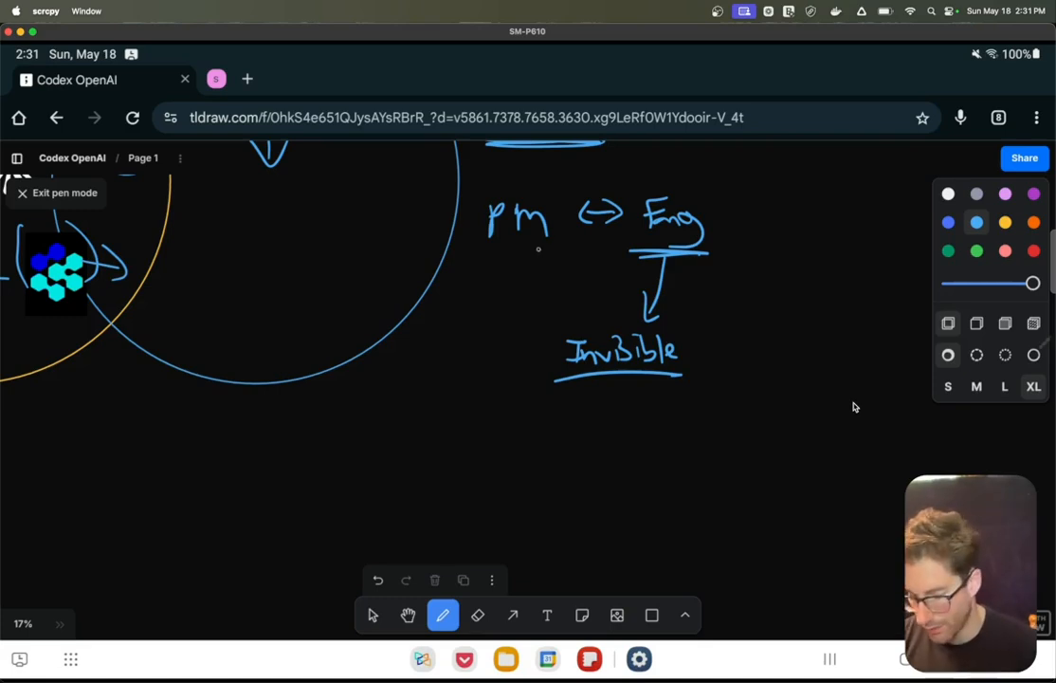
drag(490, 249, 546, 248)
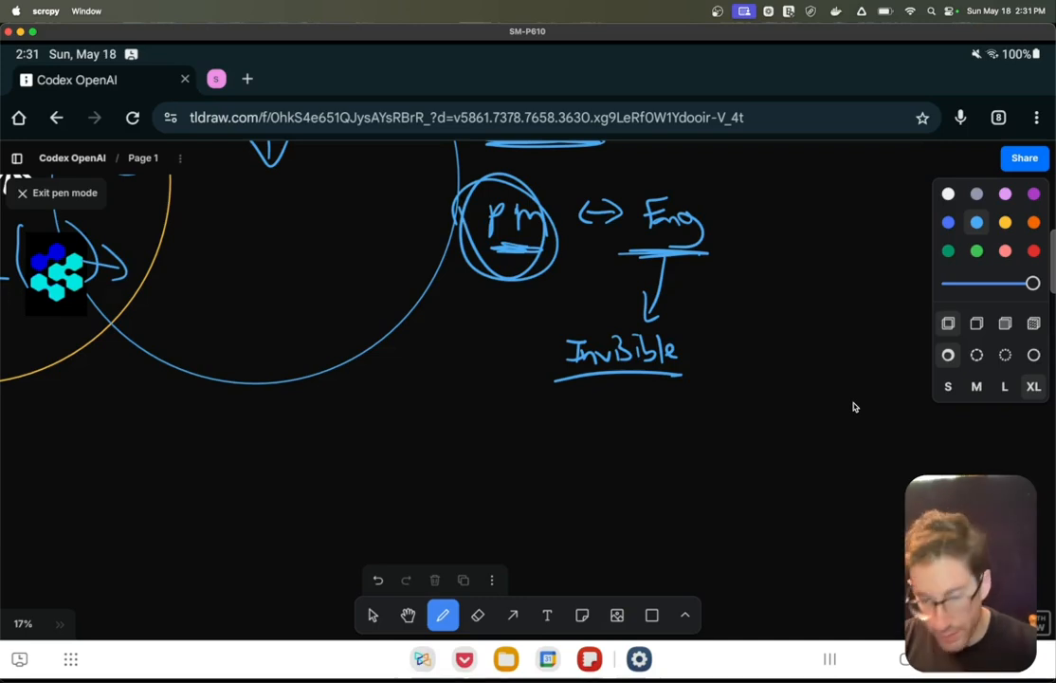
click(407, 614)
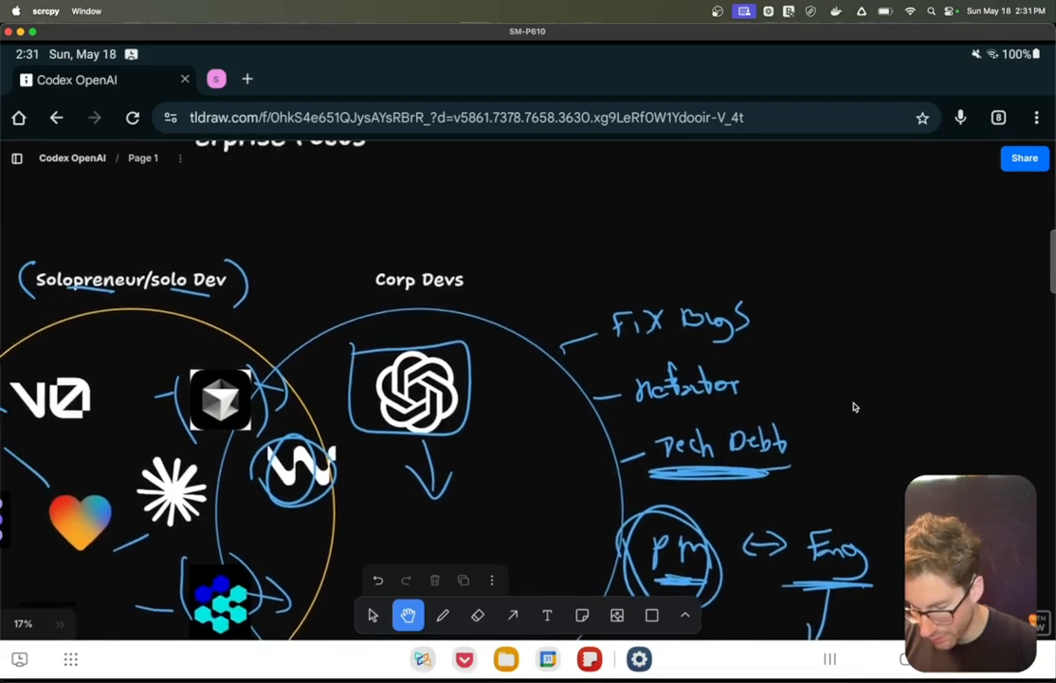
Sketch an arrow up from the OpenAI logo to handwritten 'Agents' and '$$$', and loop the Corp Devs task list.
click(444, 614)
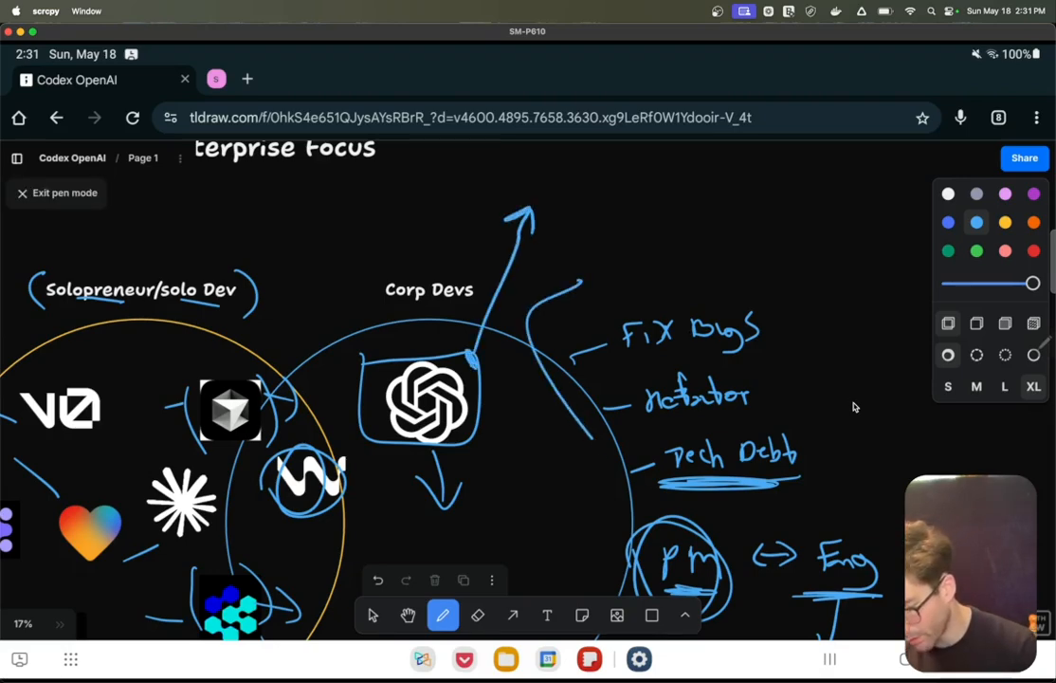
drag(531, 285, 797, 493)
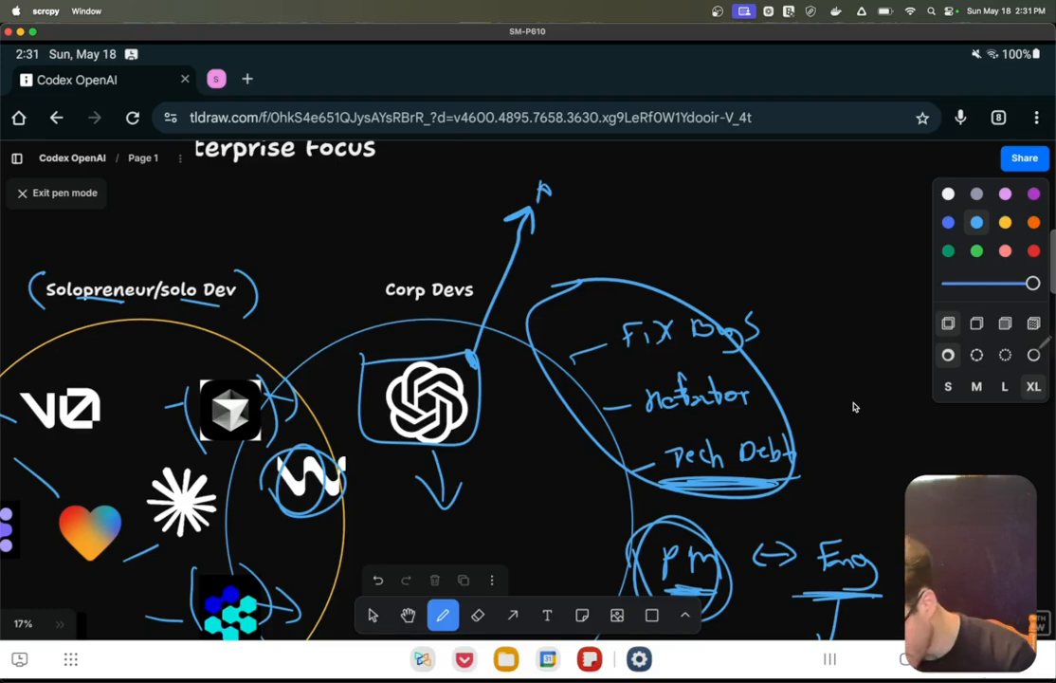
drag(540, 186, 610, 199)
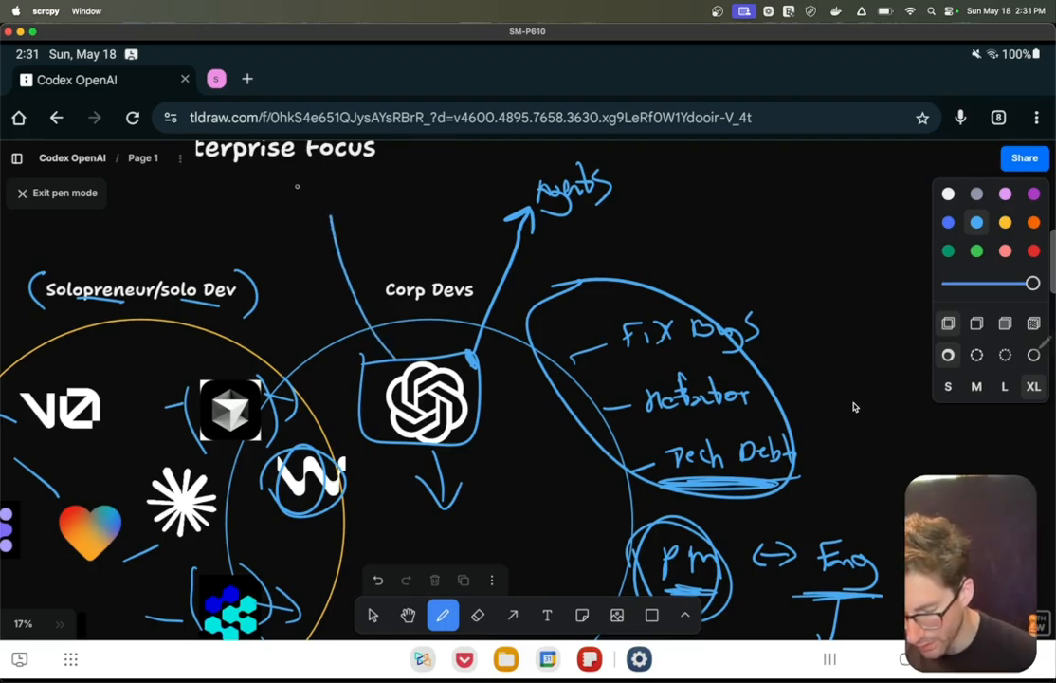
drag(299, 194, 337, 205)
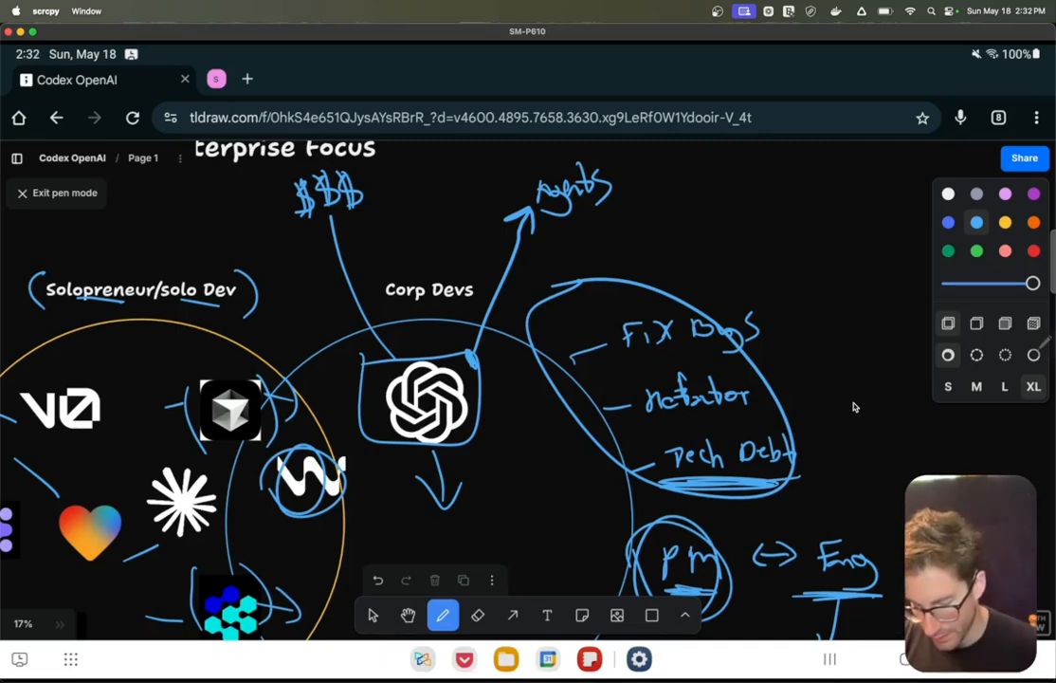
click(406, 614)
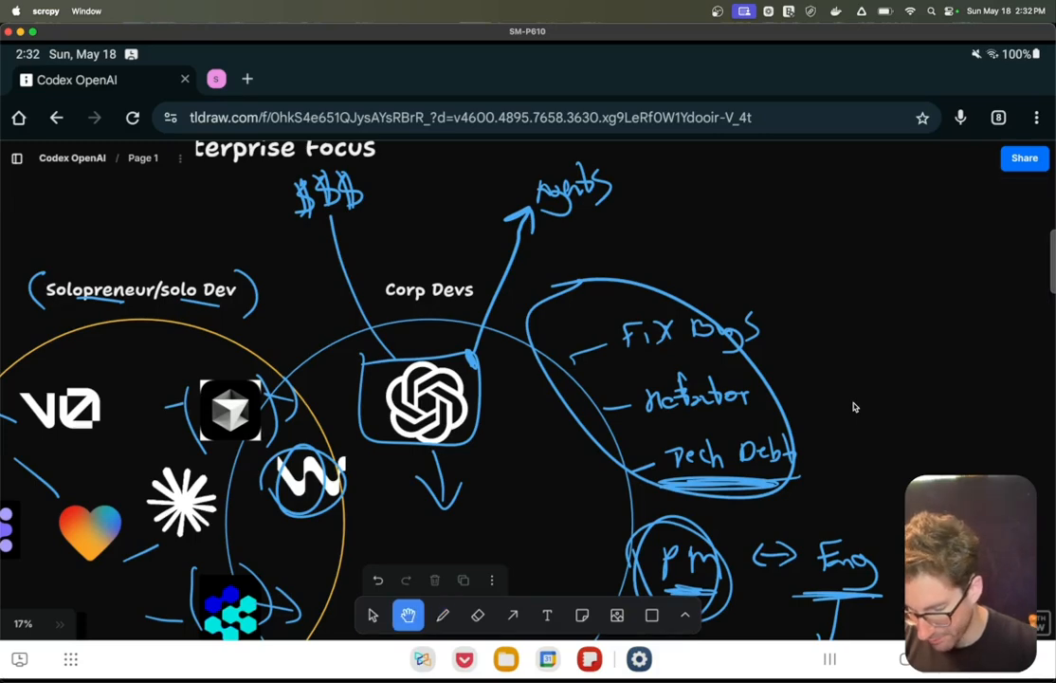